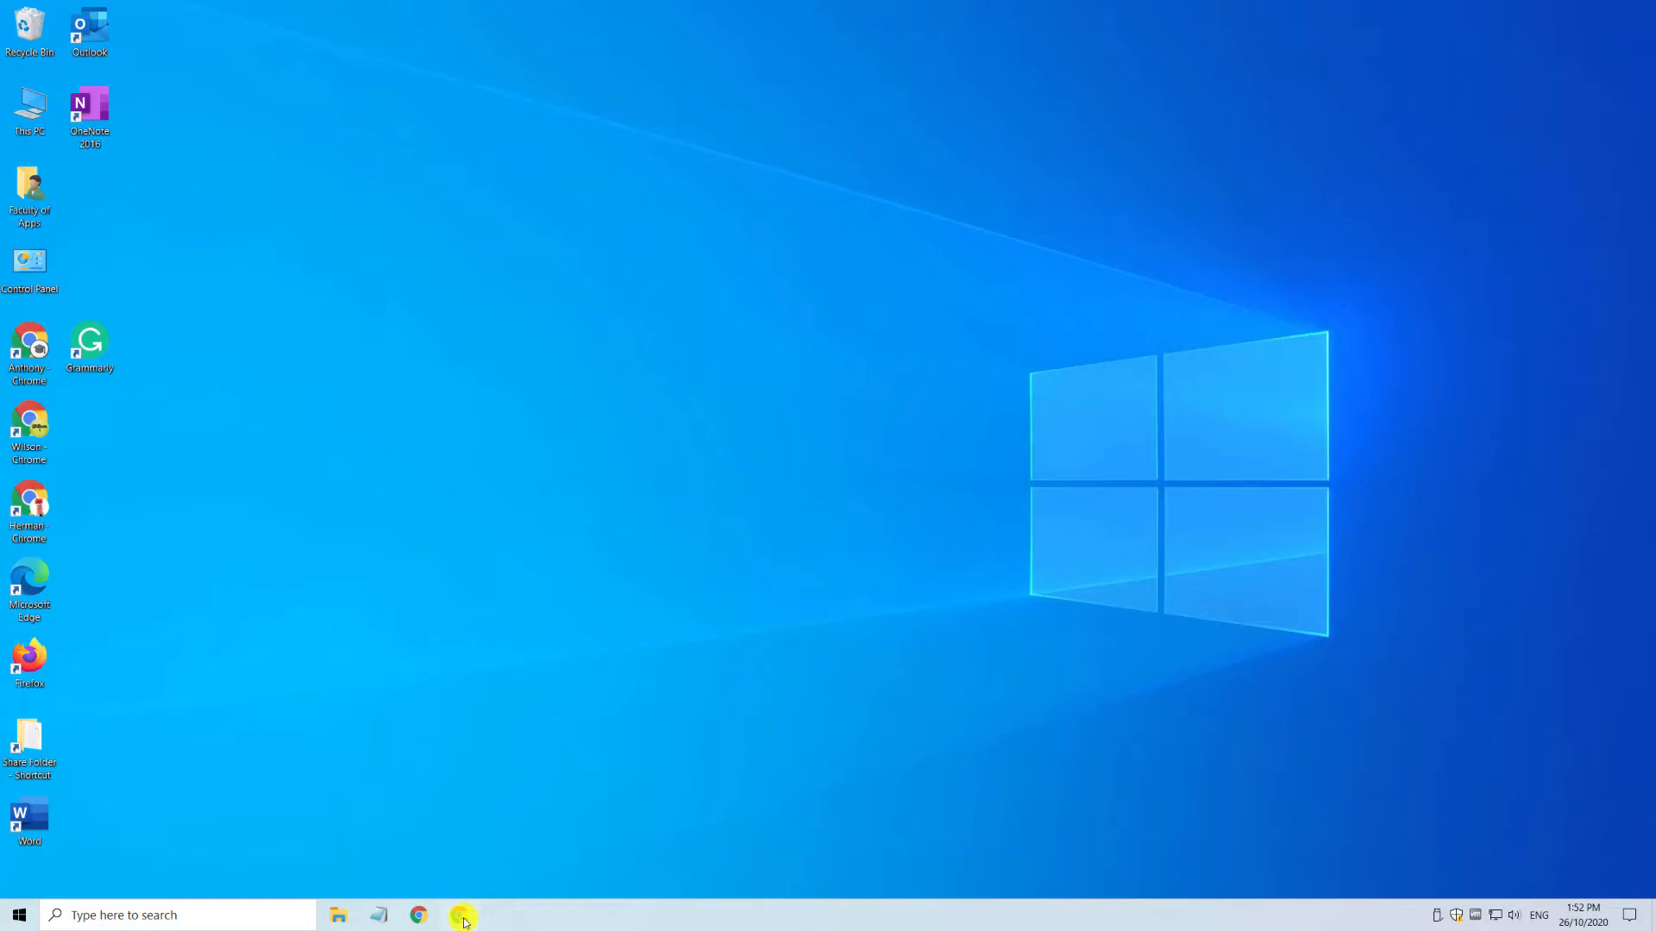
# Open Chrome to Grammarly's web Apps page to download Grammarly for Microsoft Office.
pyautogui.click(462, 914)
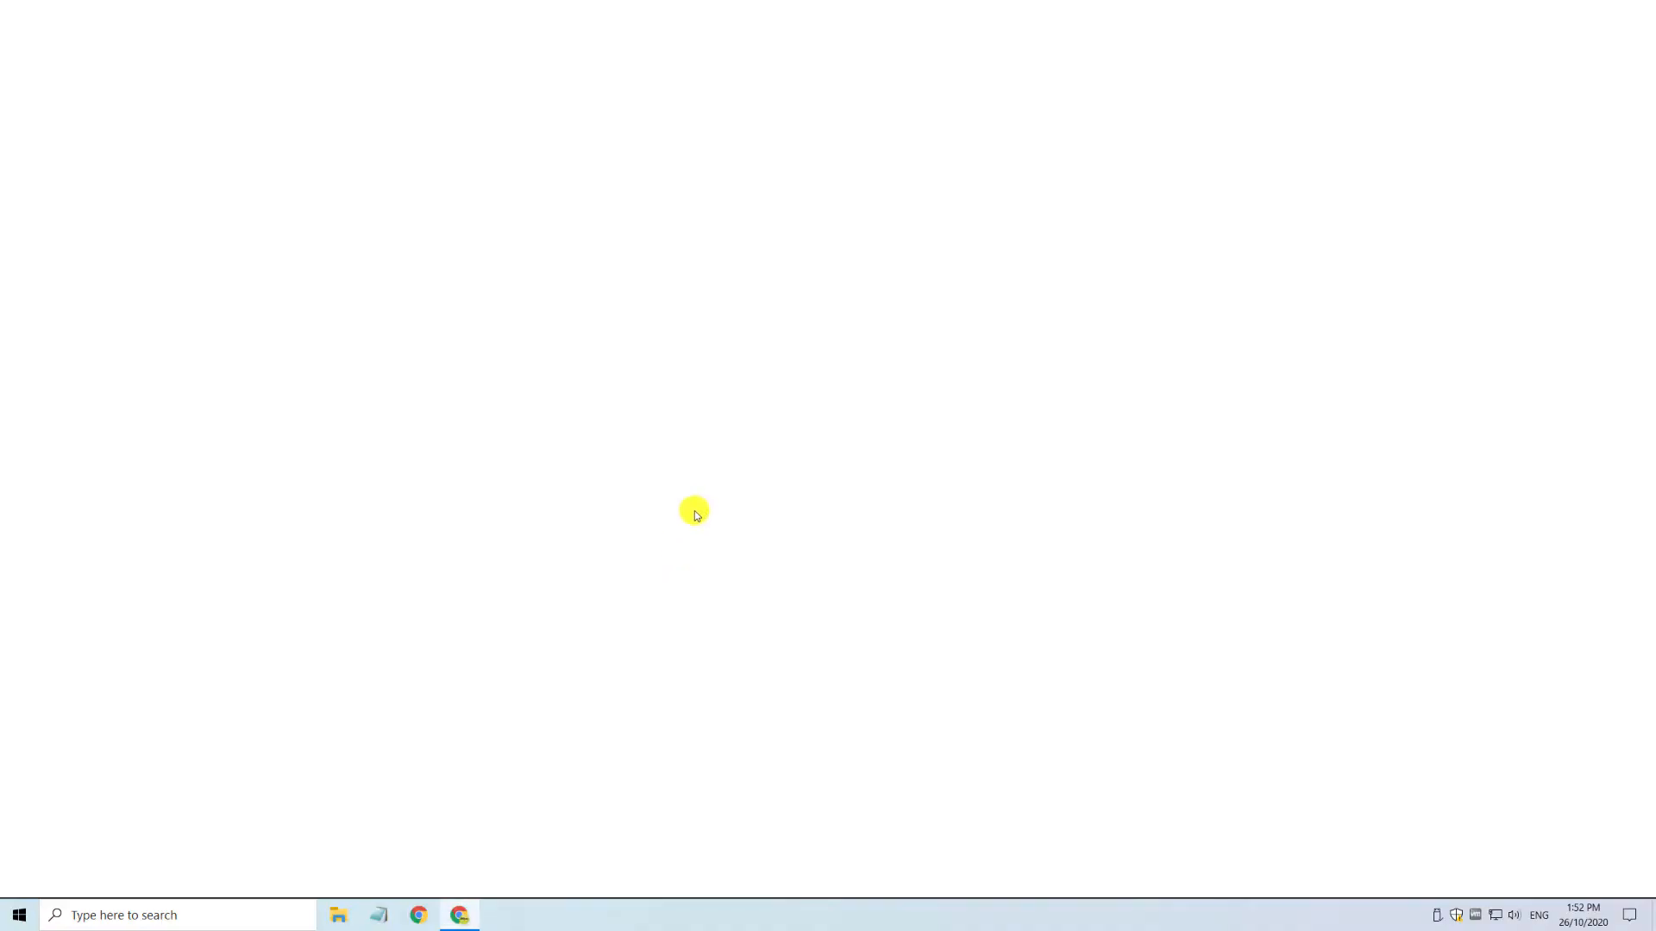
pyautogui.click(458, 914)
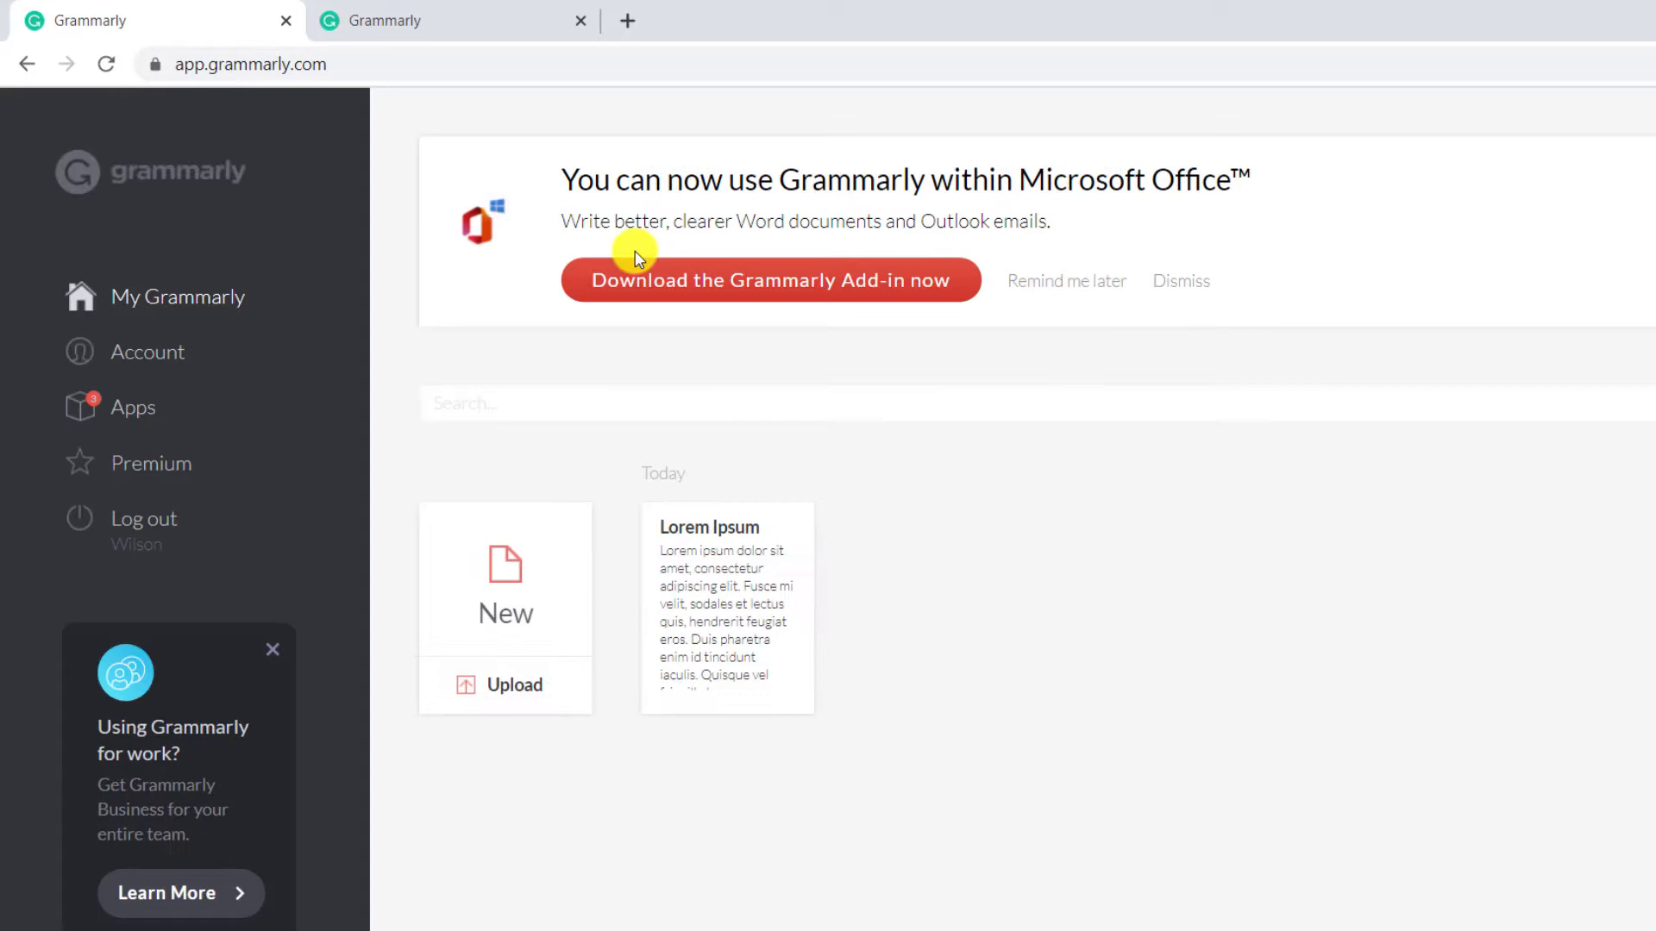
pyautogui.moveTo(310, 425)
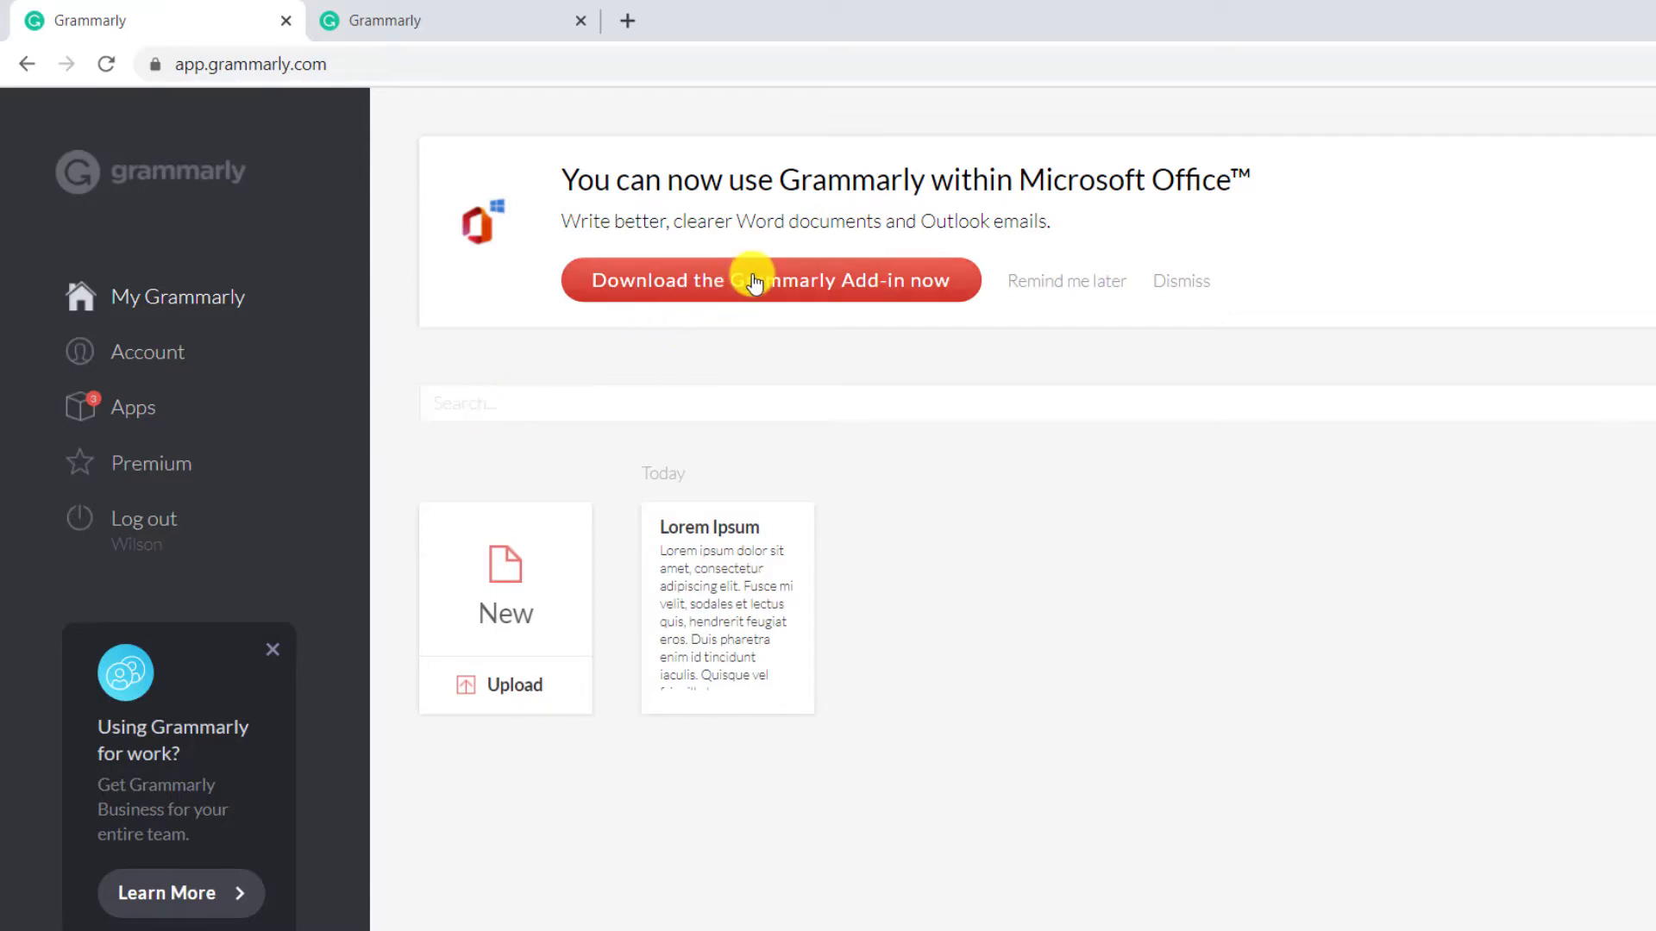
pyautogui.moveTo(137, 413)
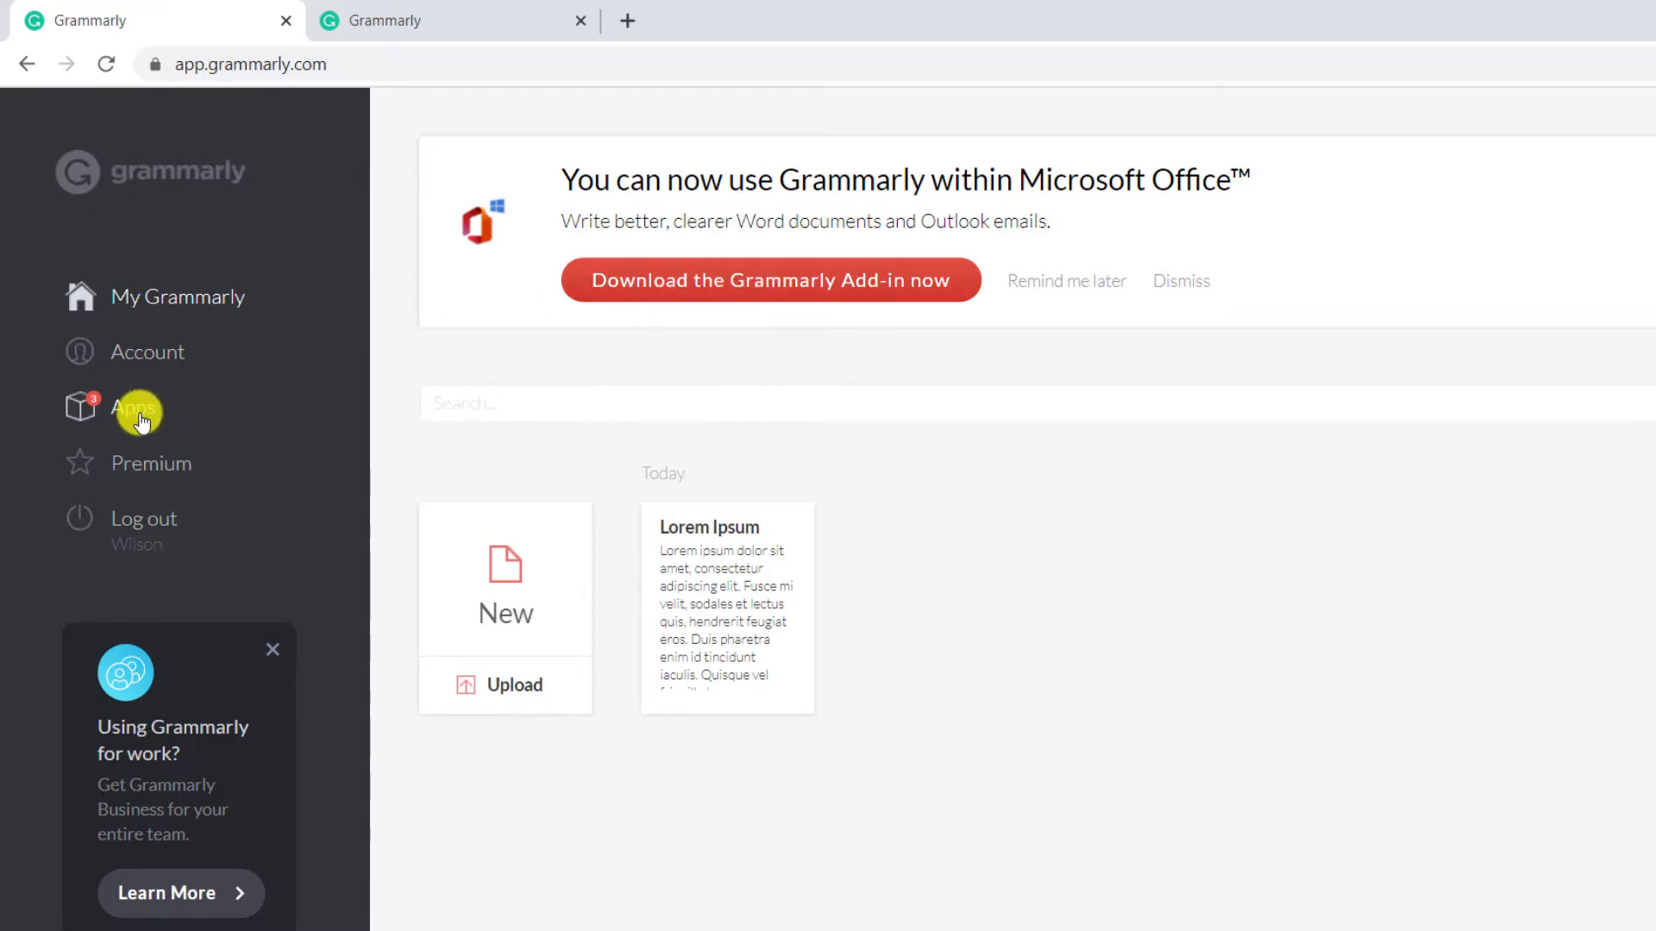
pyautogui.click(132, 410)
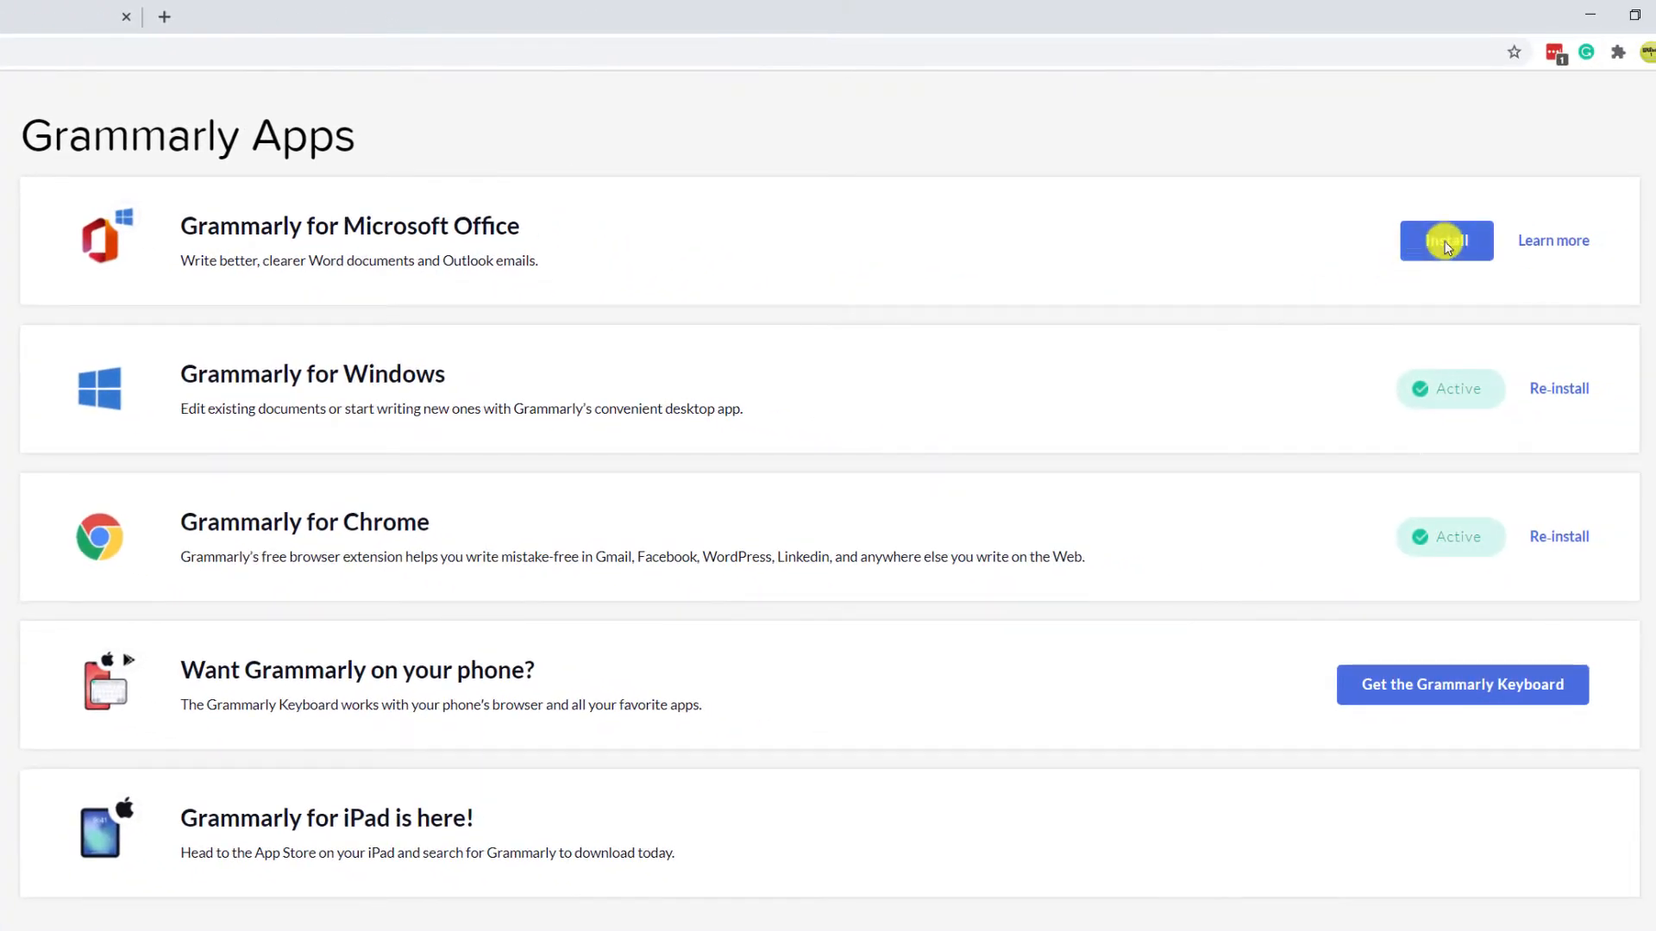
pyautogui.moveTo(1053, 264)
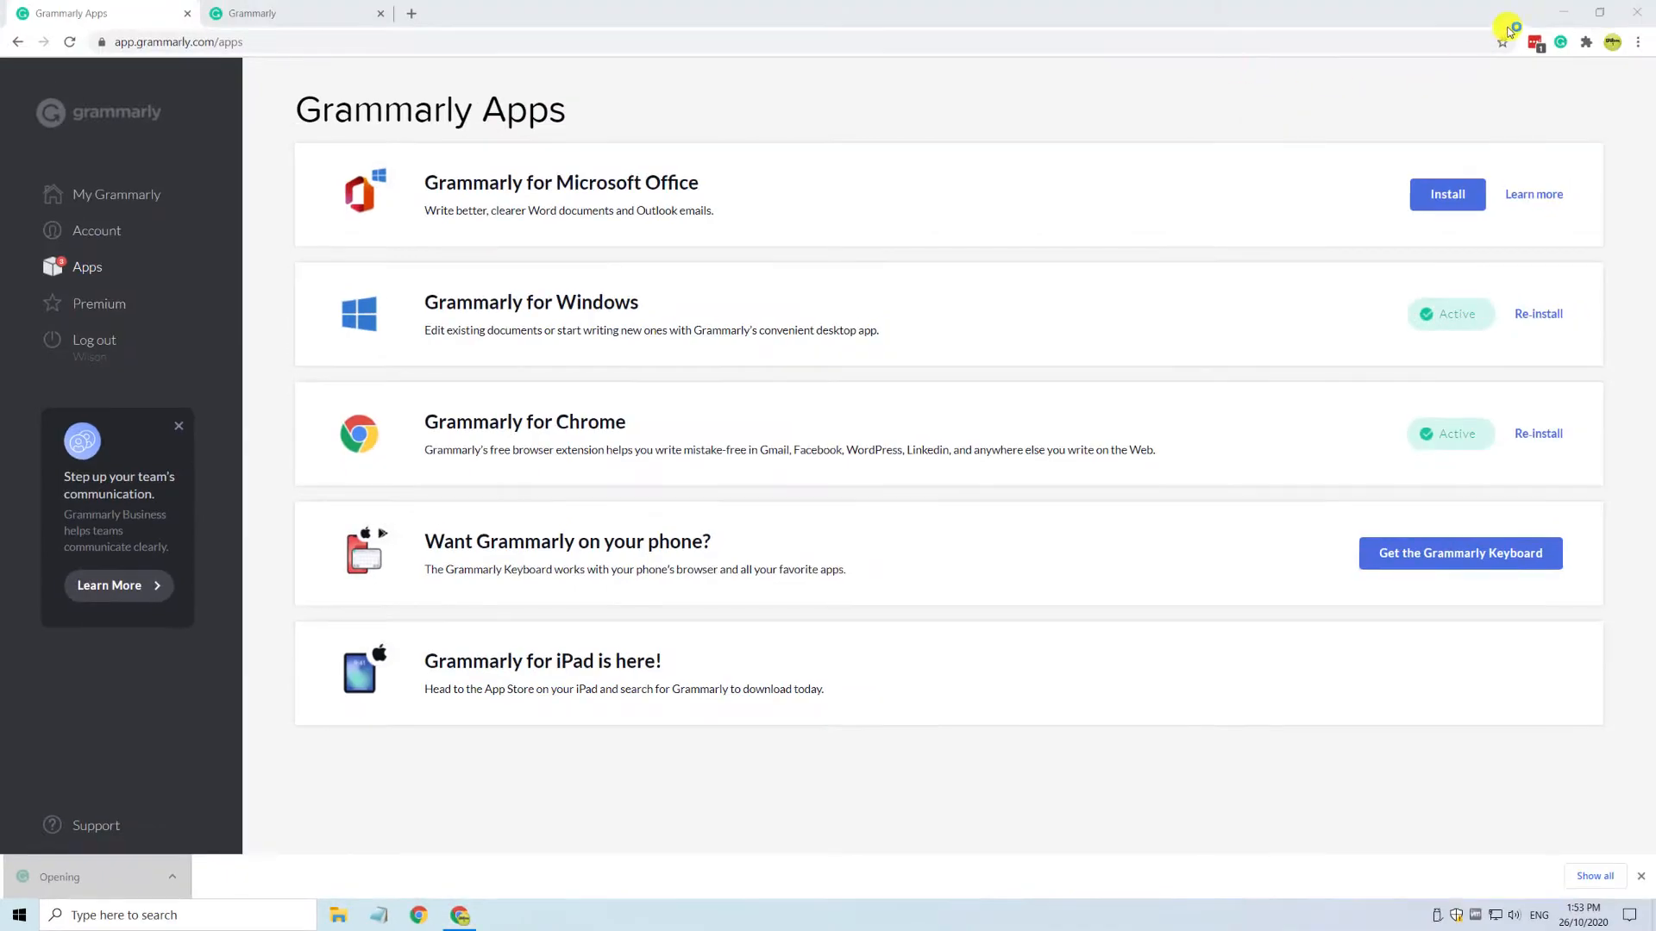
# Run the downloaded Grammarly for Office installer for Word and Outlook and finish setup.
pyautogui.click(1563, 11)
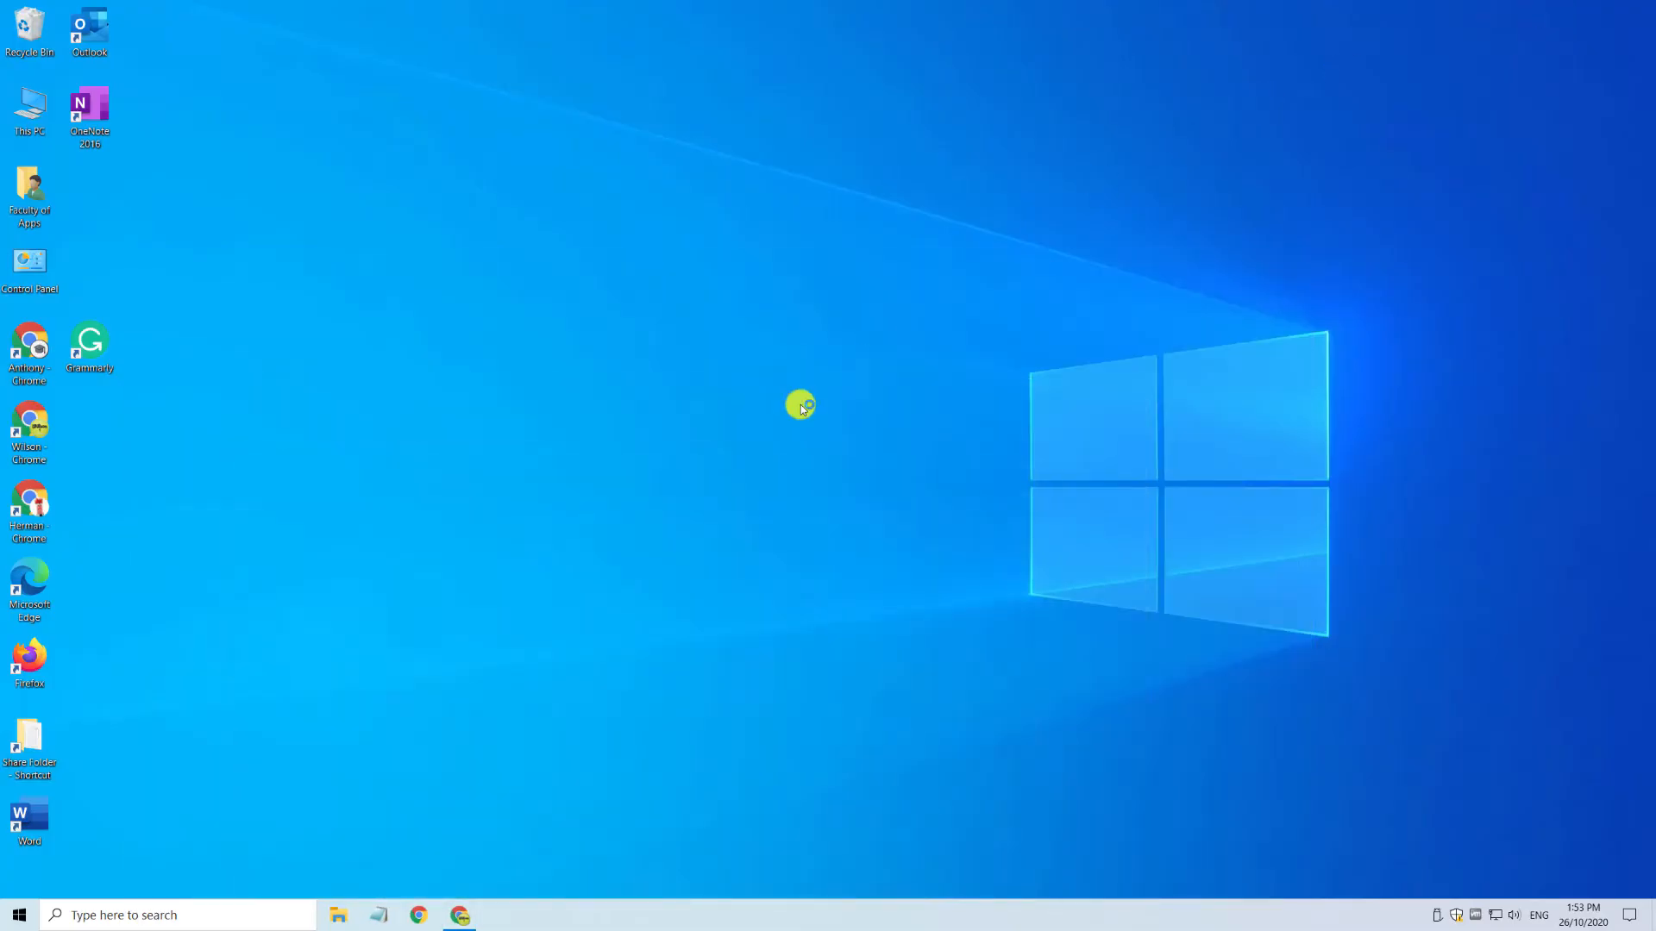
pyautogui.doubleClick(90, 343)
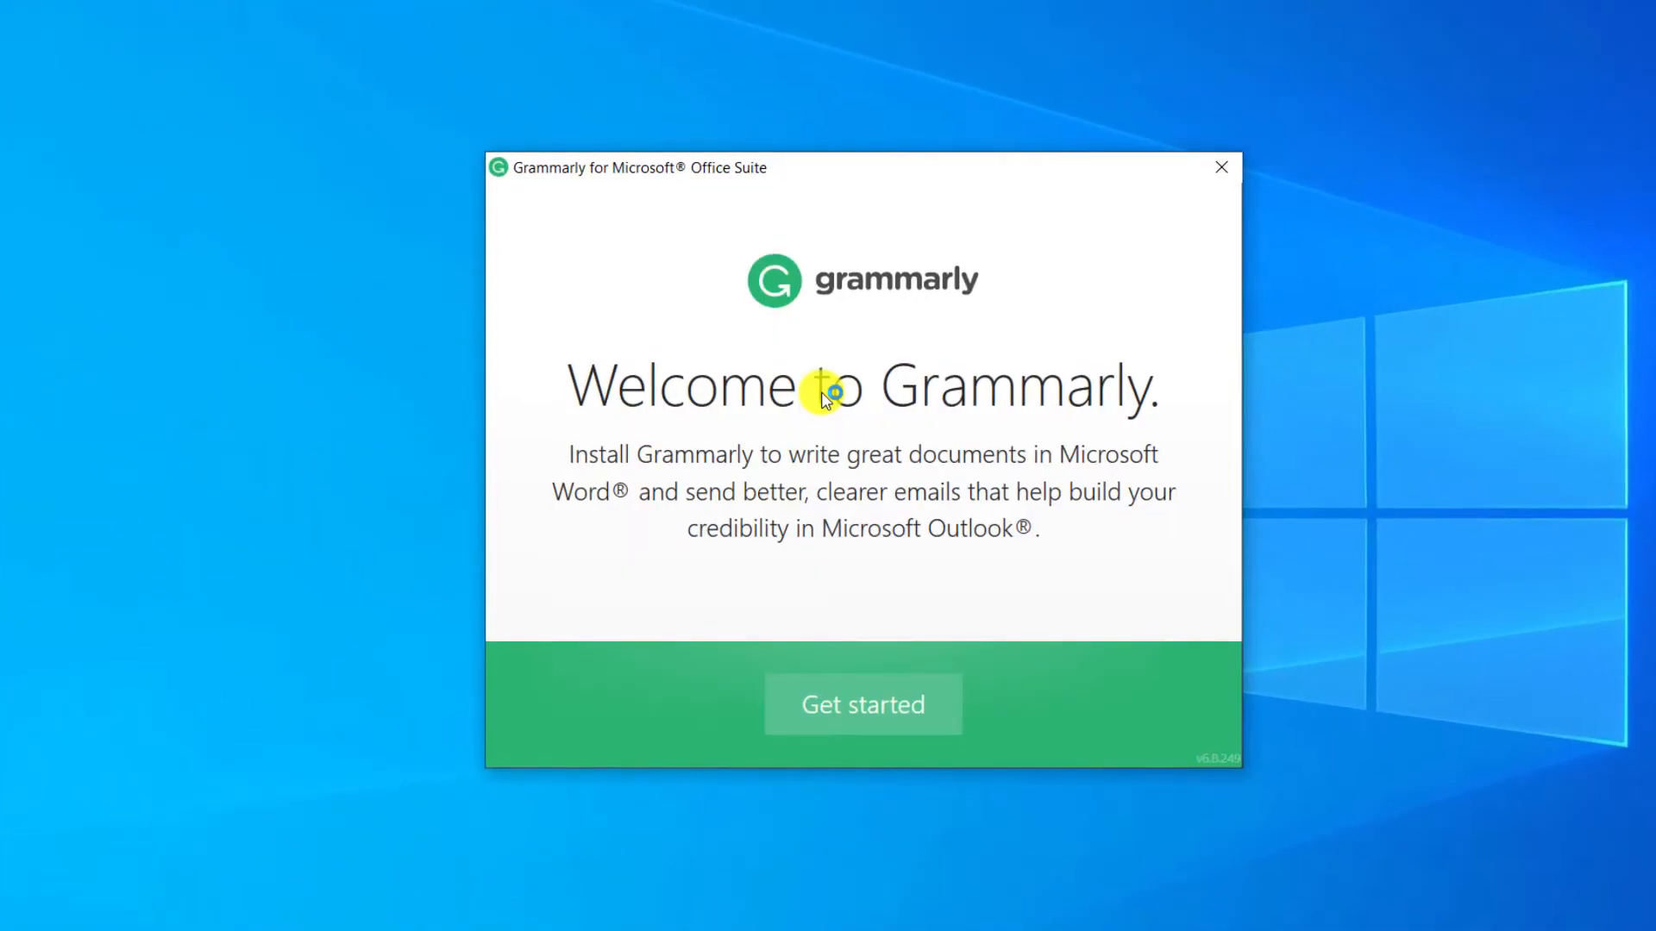
pyautogui.moveTo(911, 683)
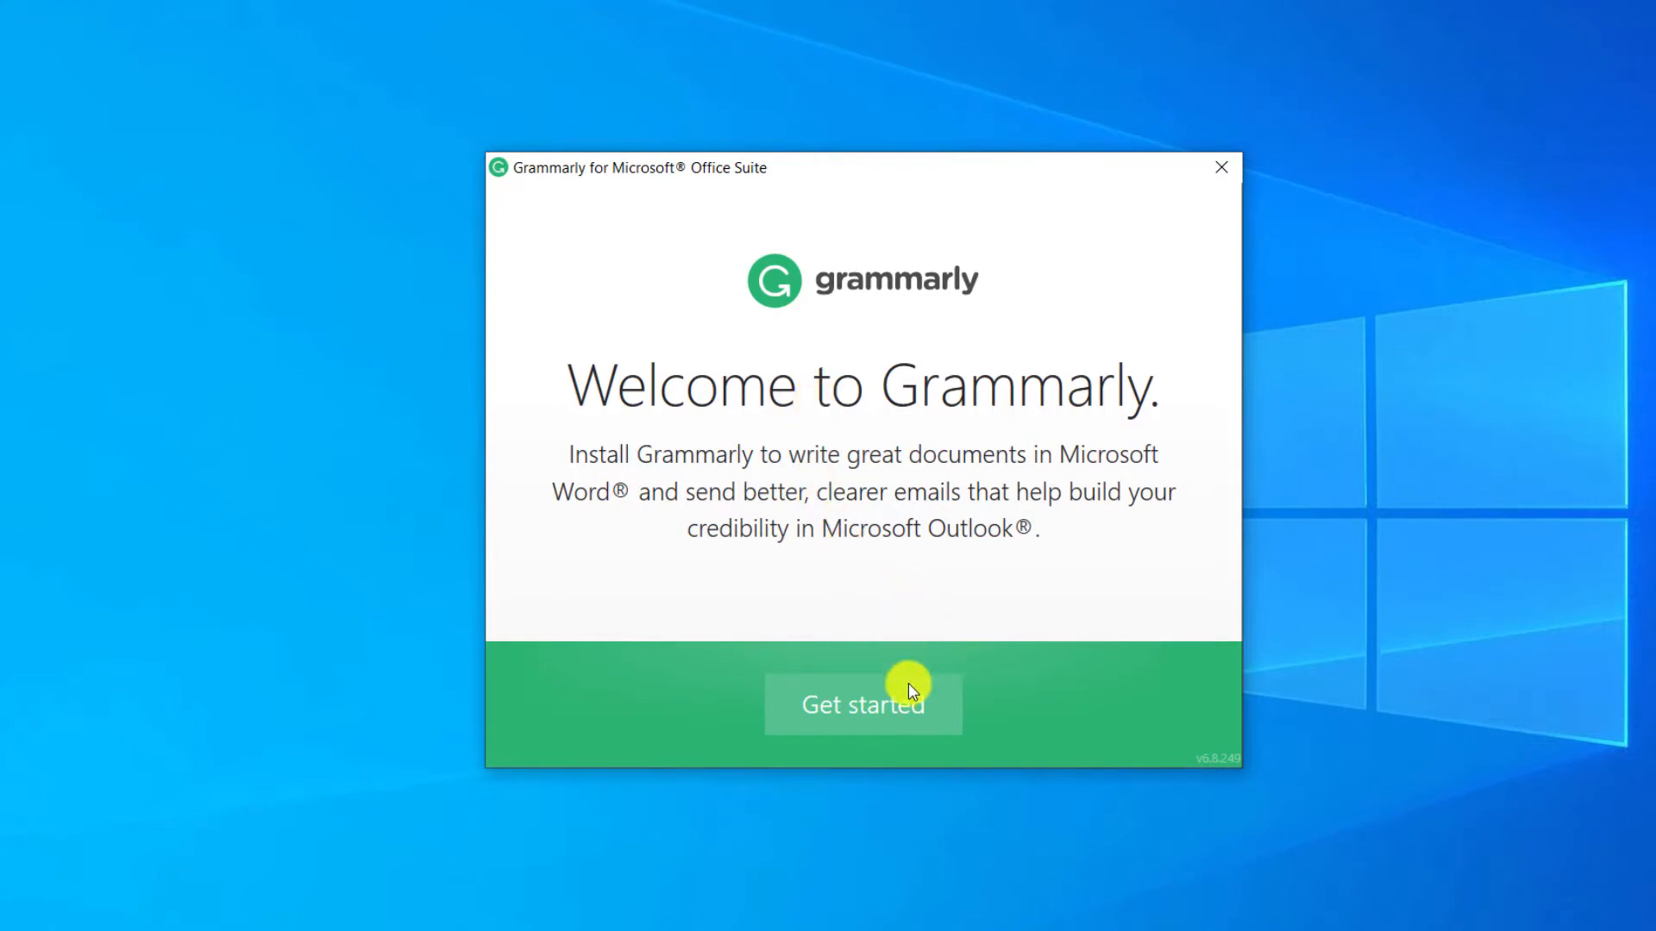
pyautogui.click(861, 704)
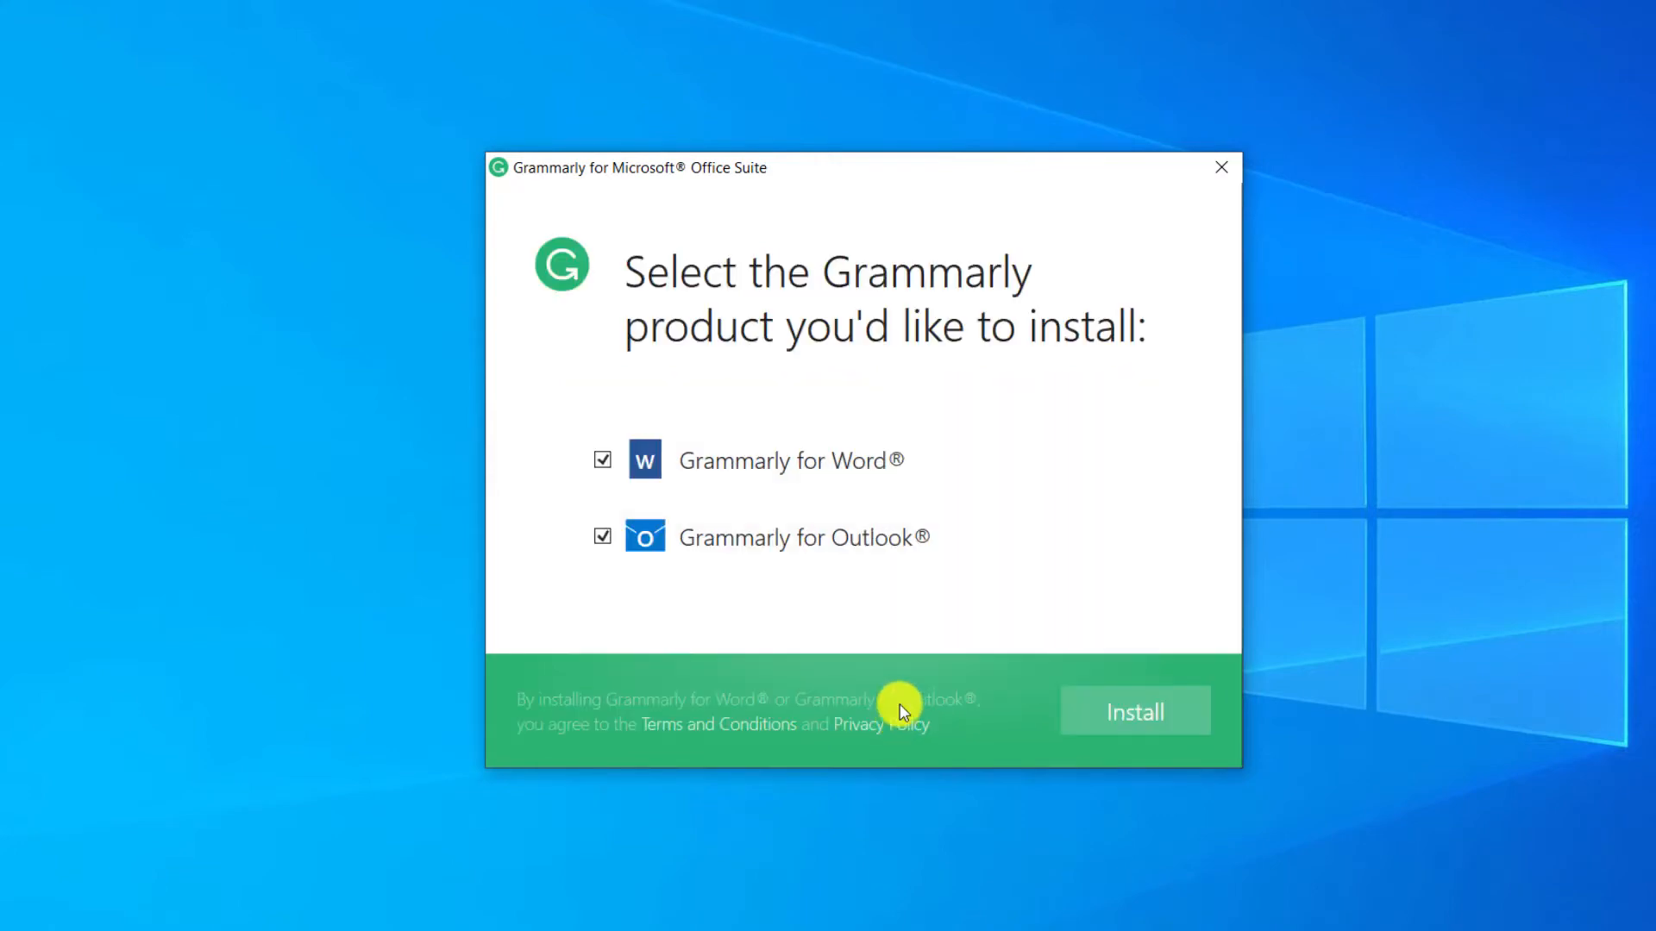
pyautogui.click(1134, 711)
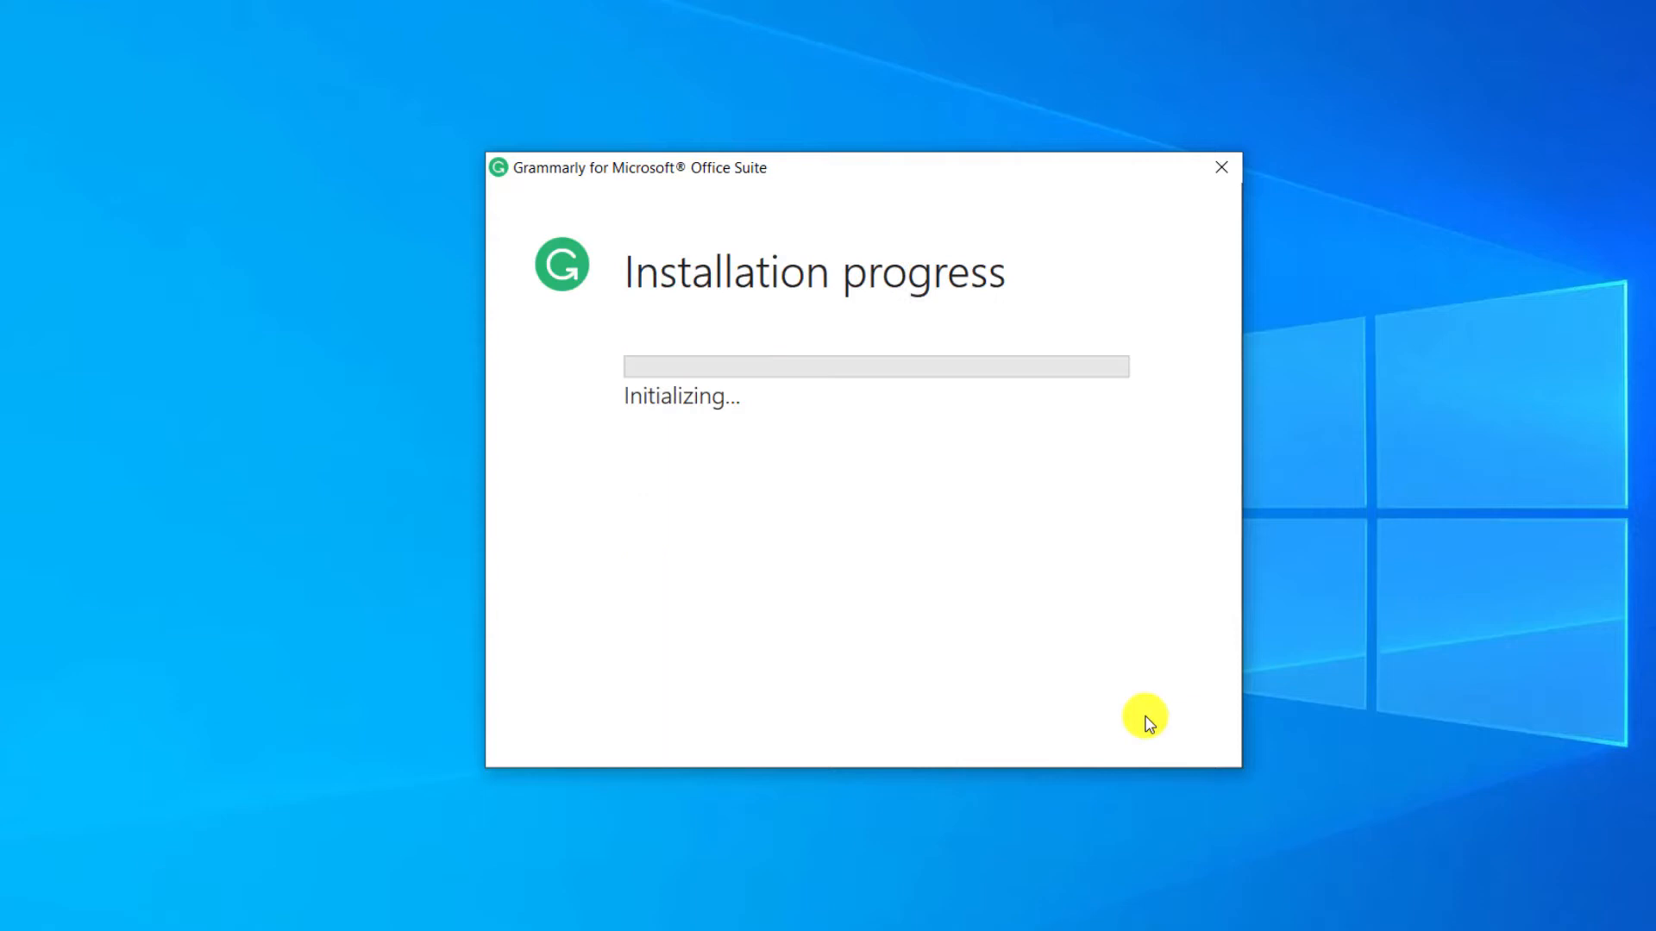
pyautogui.moveTo(940, 560)
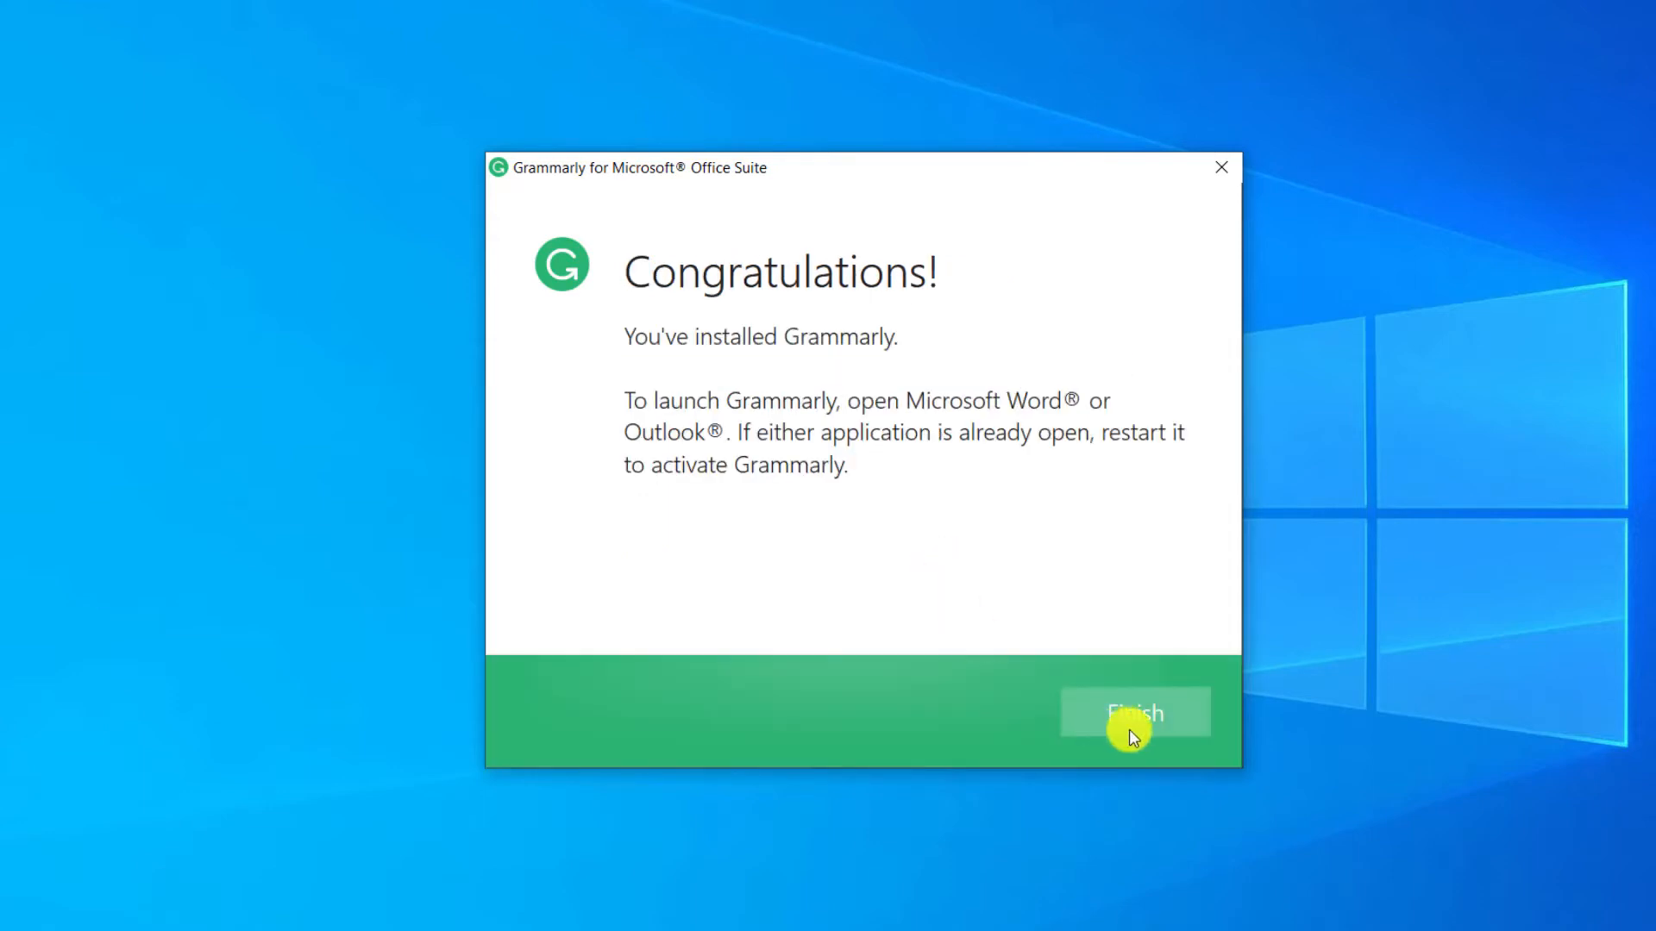
pyautogui.click(1134, 713)
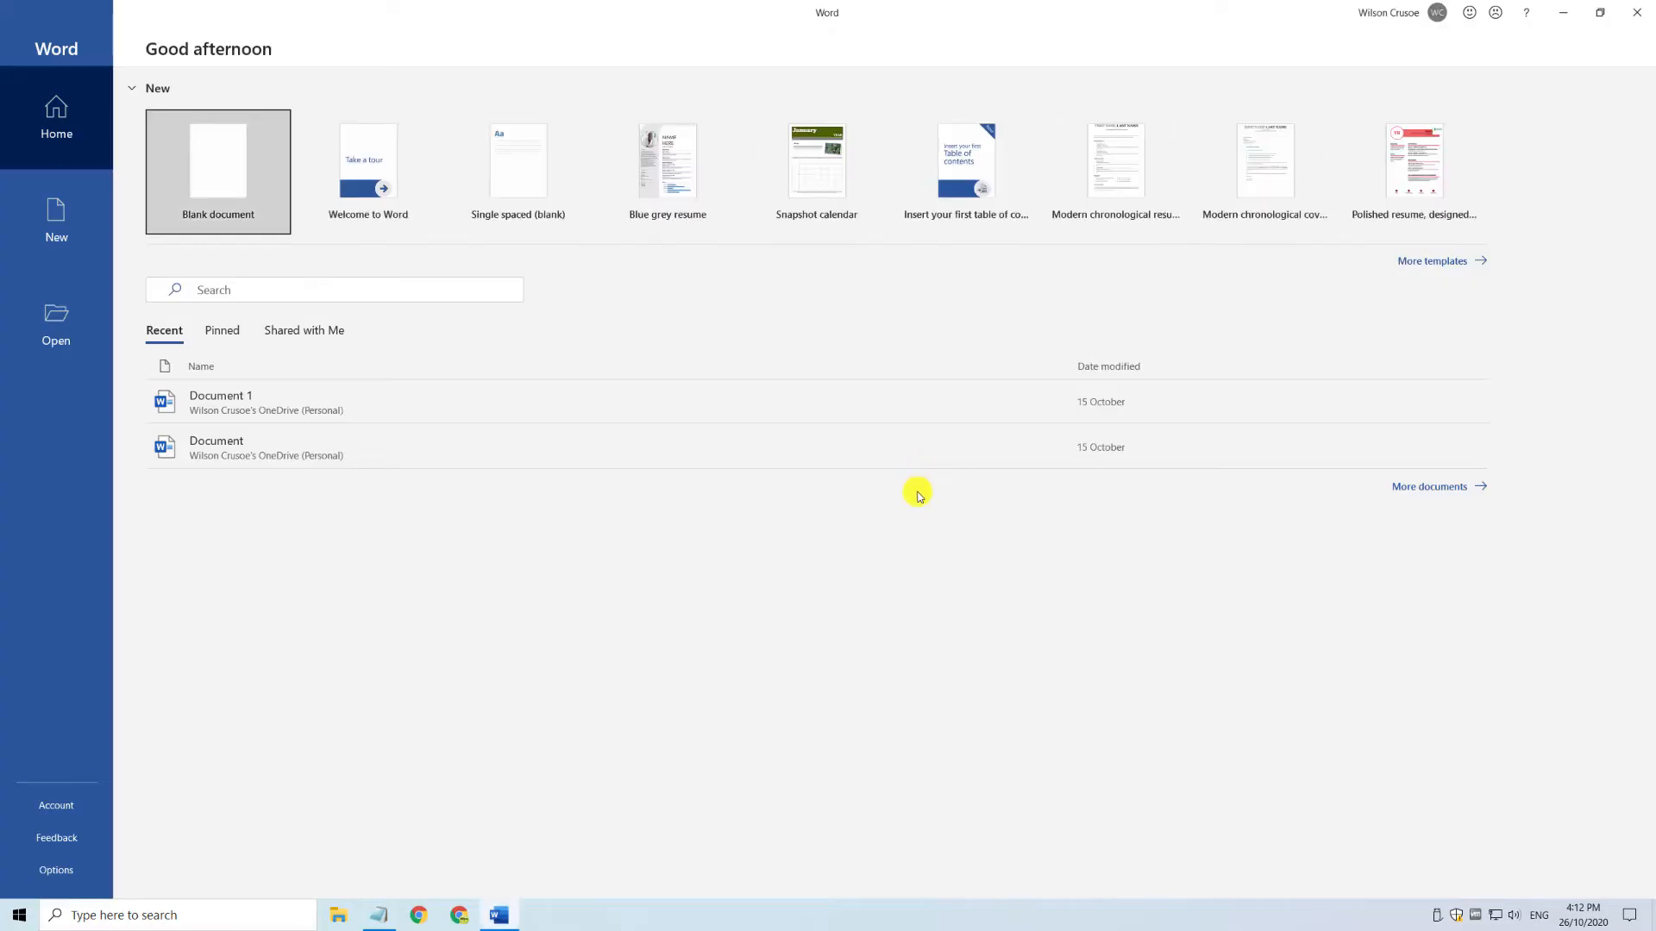
# Create a blank document and log in to Grammarly from its ribbon tab.
pyautogui.click(218, 171)
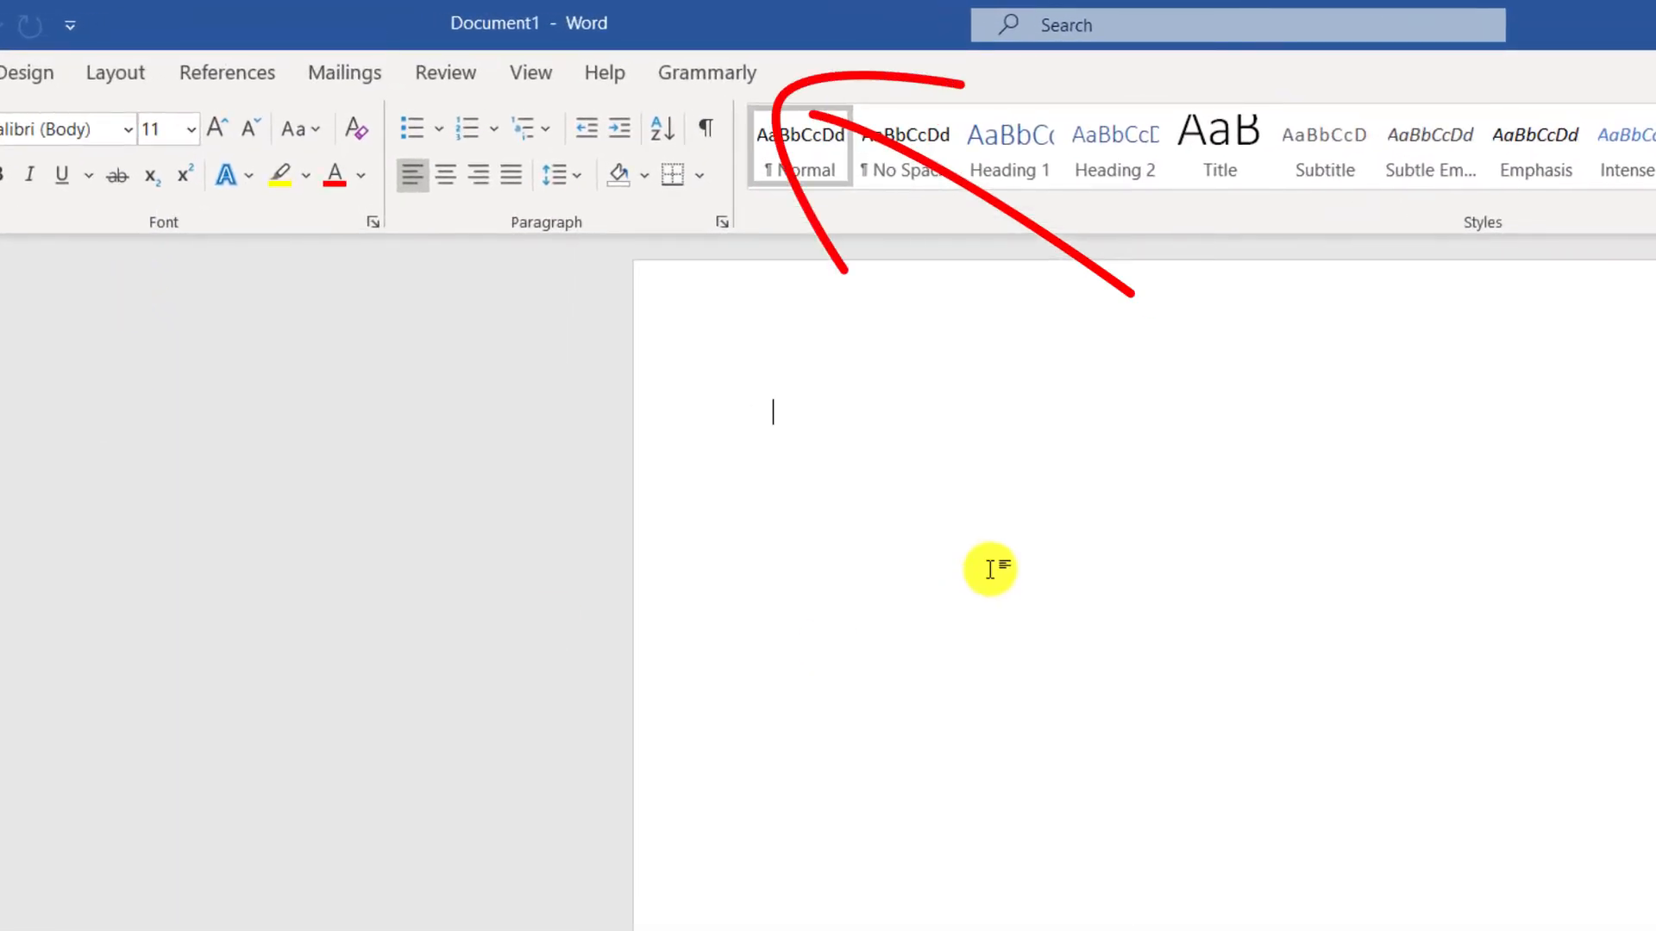
pyautogui.moveTo(1017, 81)
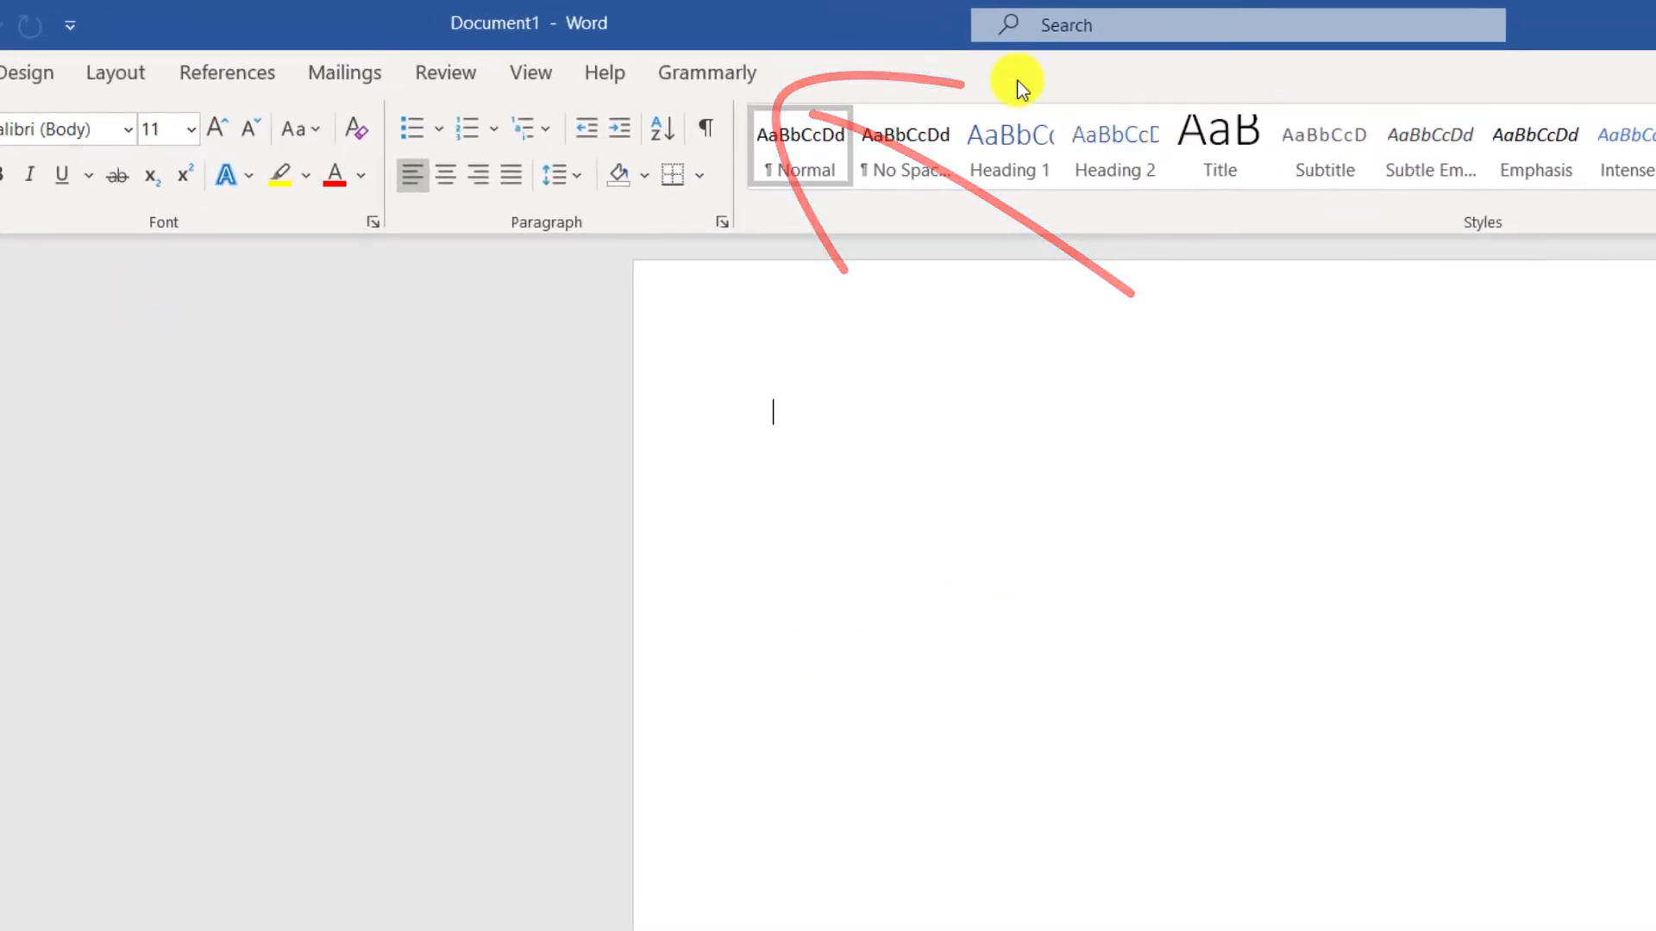
pyautogui.click(706, 73)
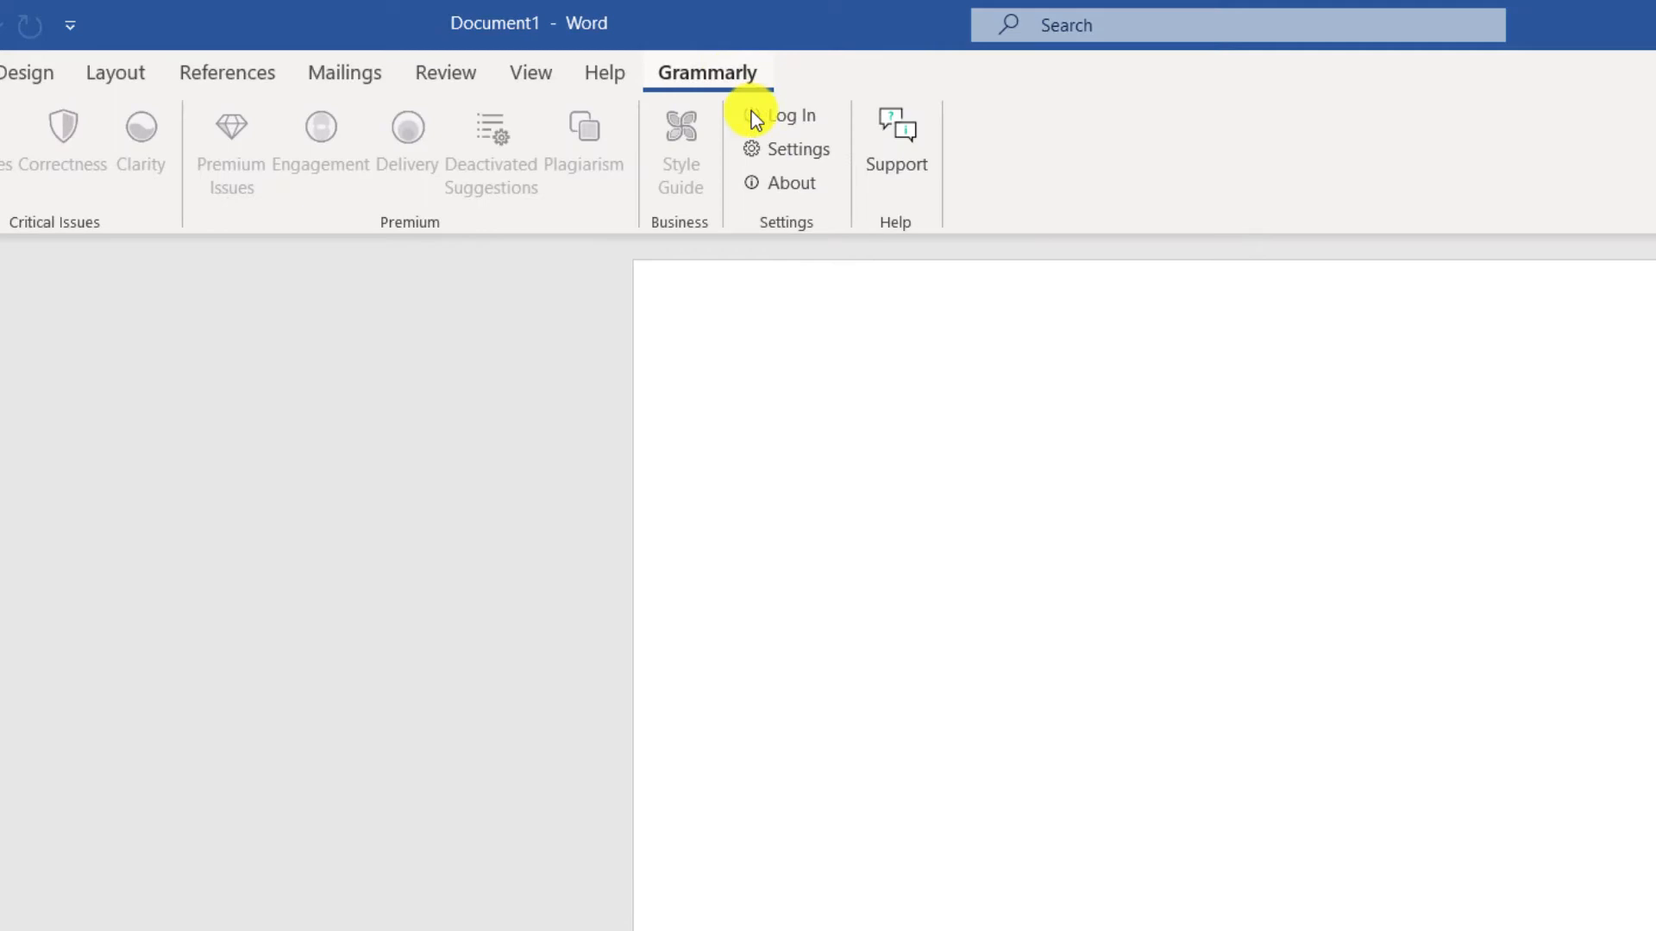
pyautogui.click(786, 116)
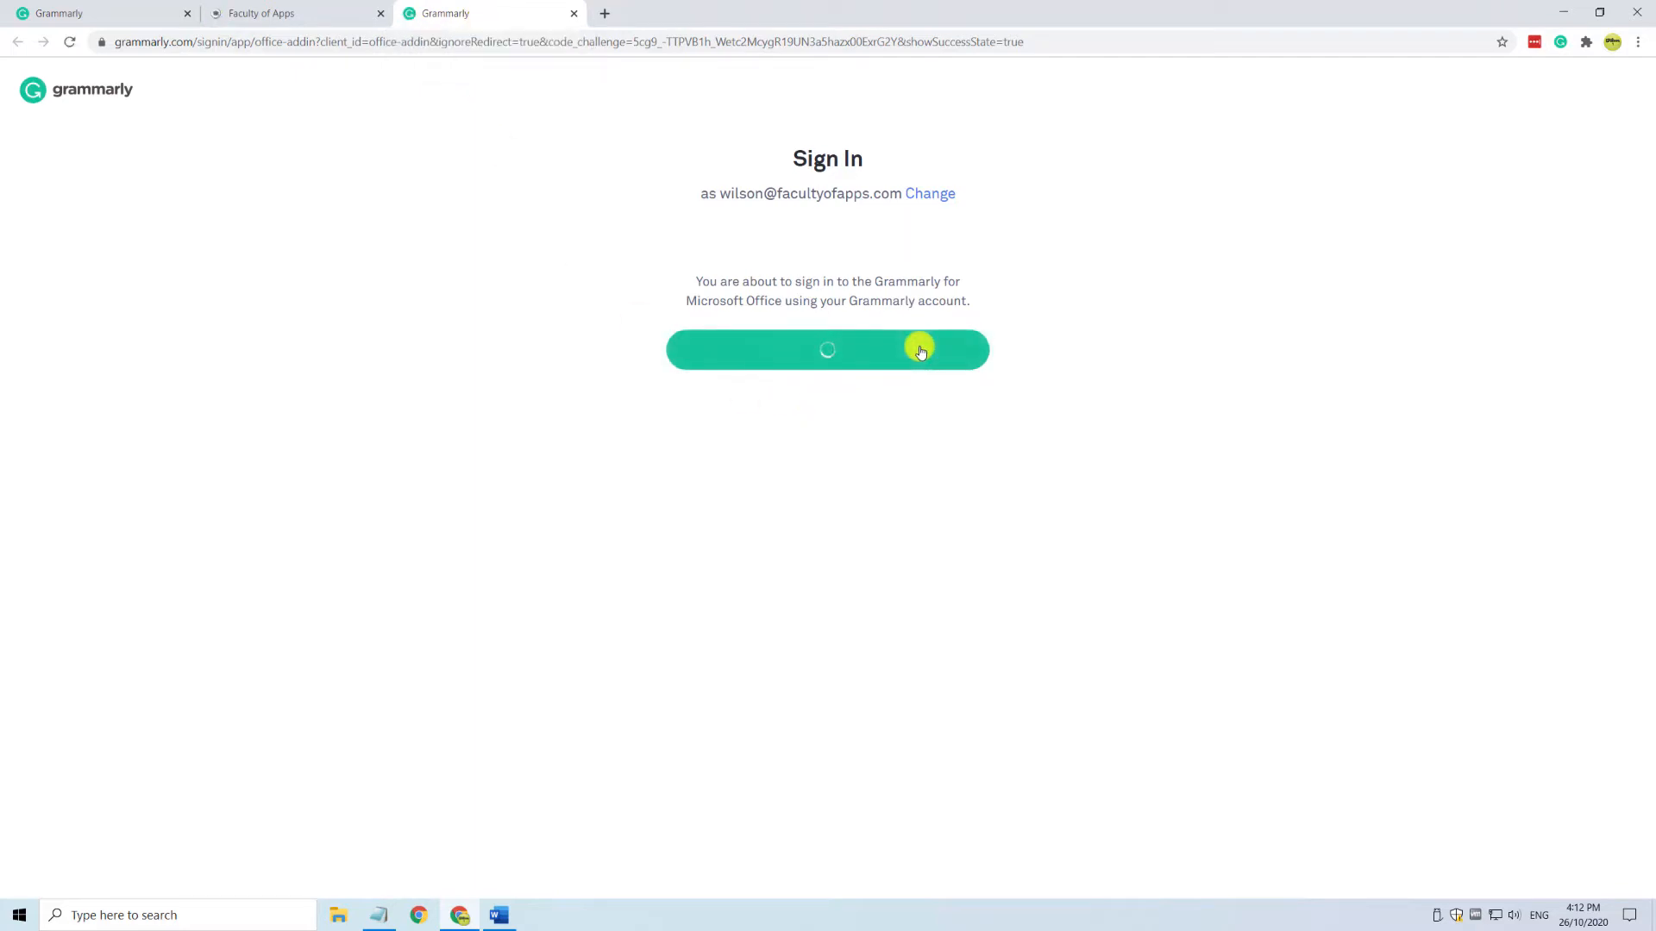
pyautogui.click(827, 349)
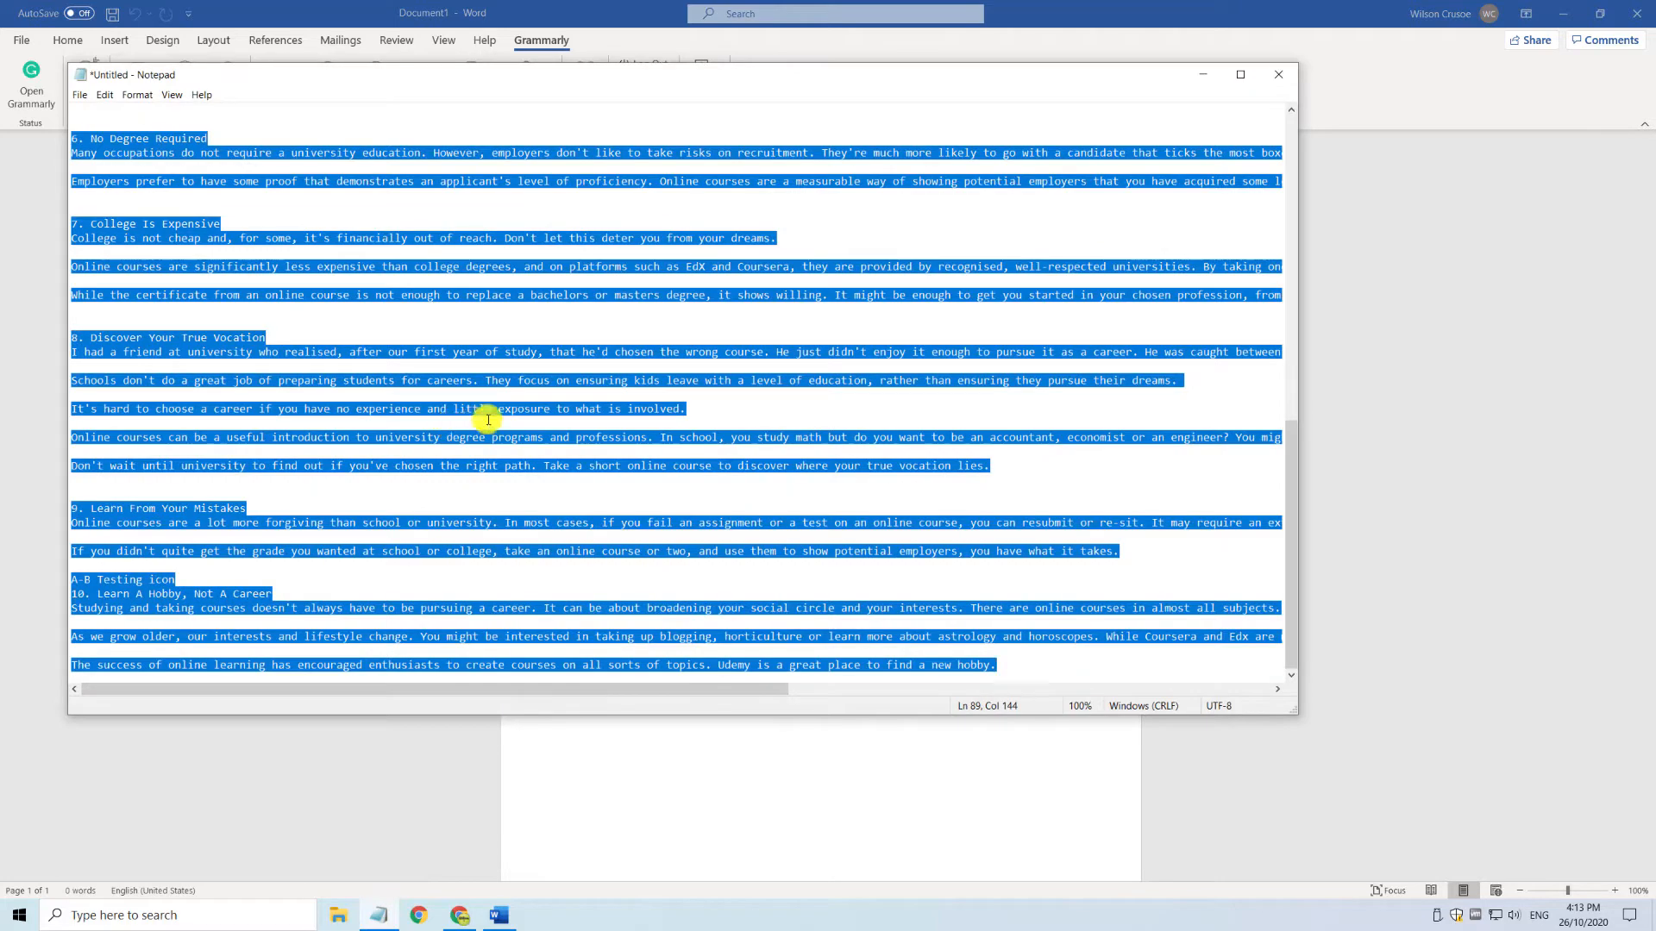
# Open the Grammarly sidebar on the pasted article to list its 15 basic issues.
pyautogui.click(1278, 74)
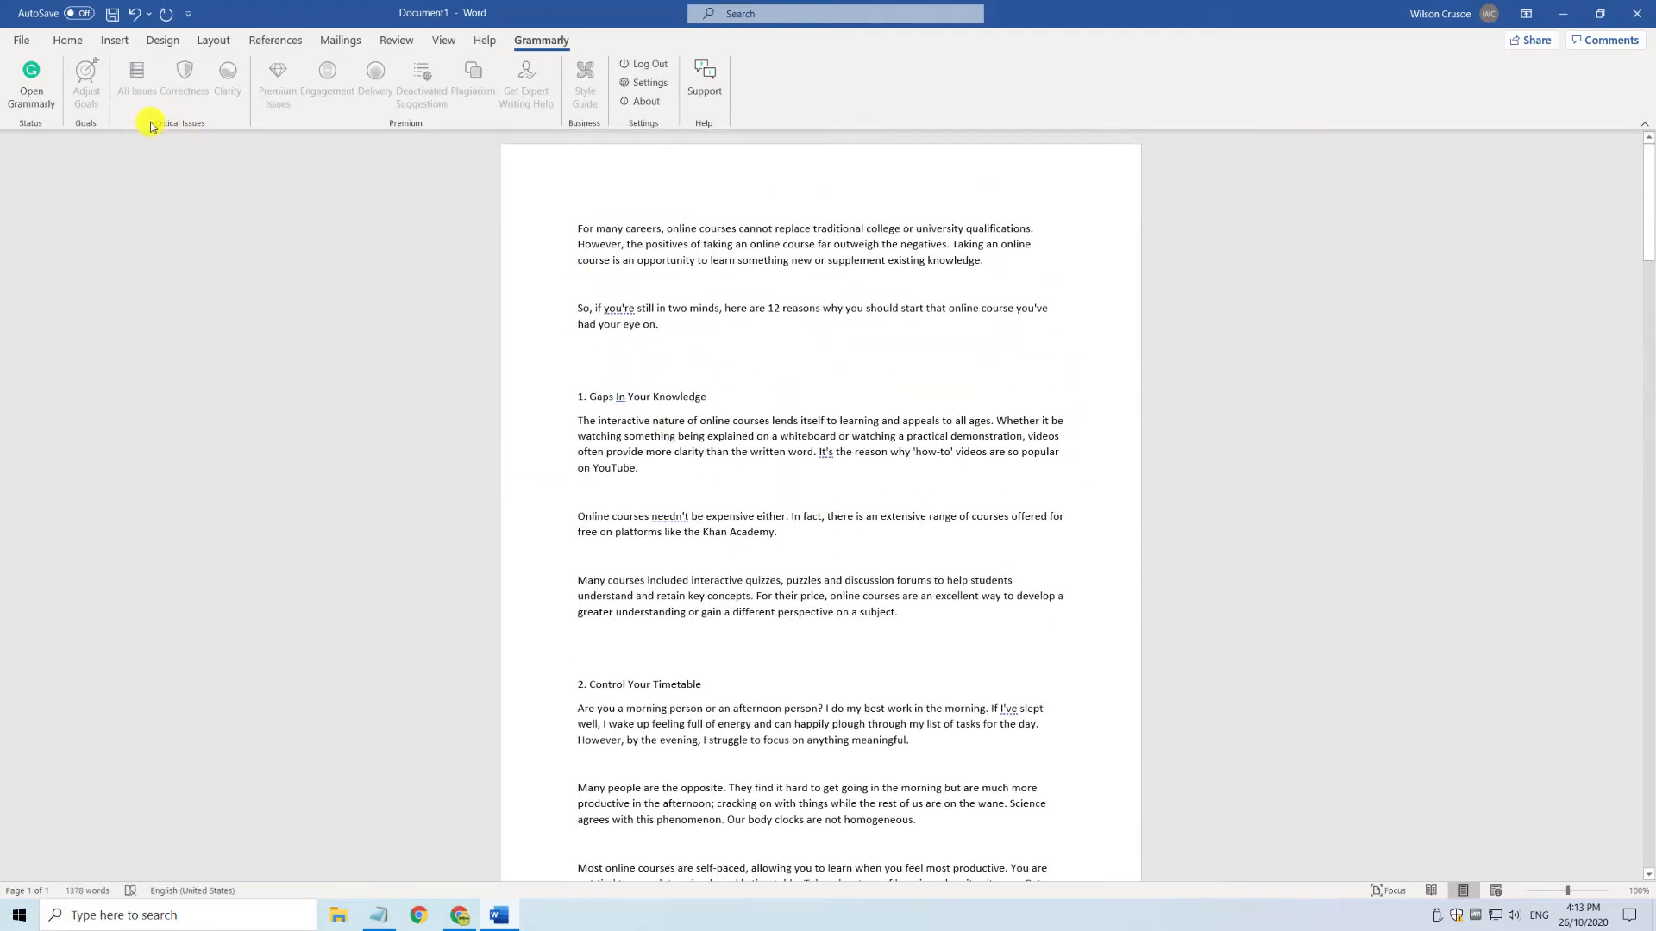
pyautogui.click(31, 86)
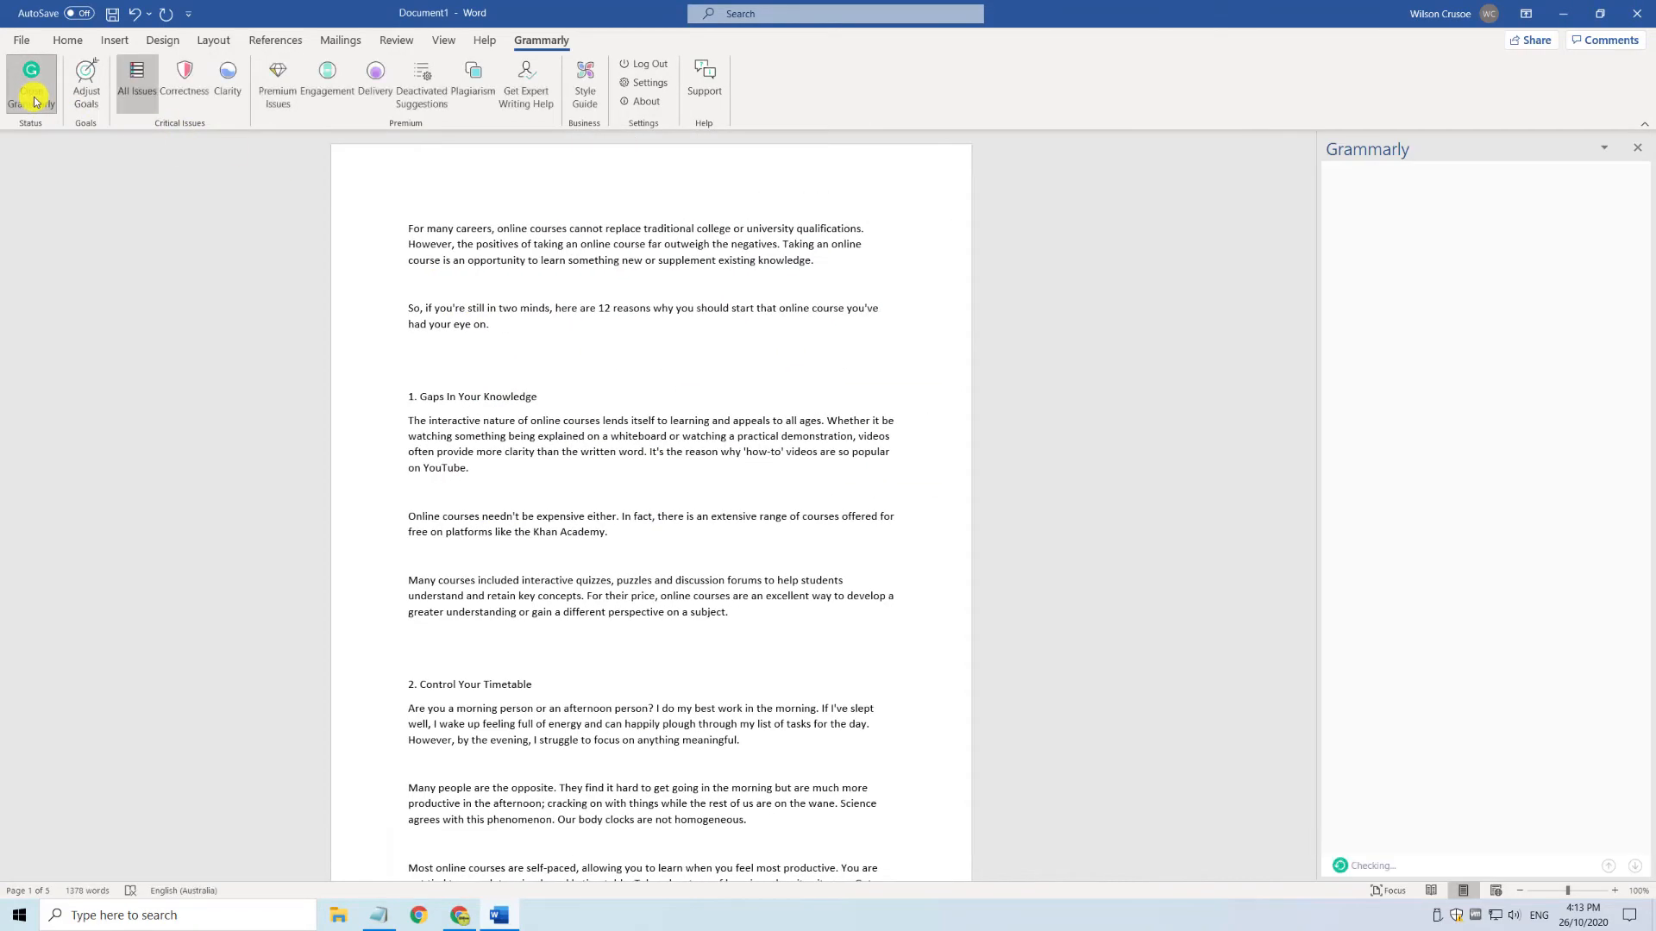
pyautogui.click(31, 85)
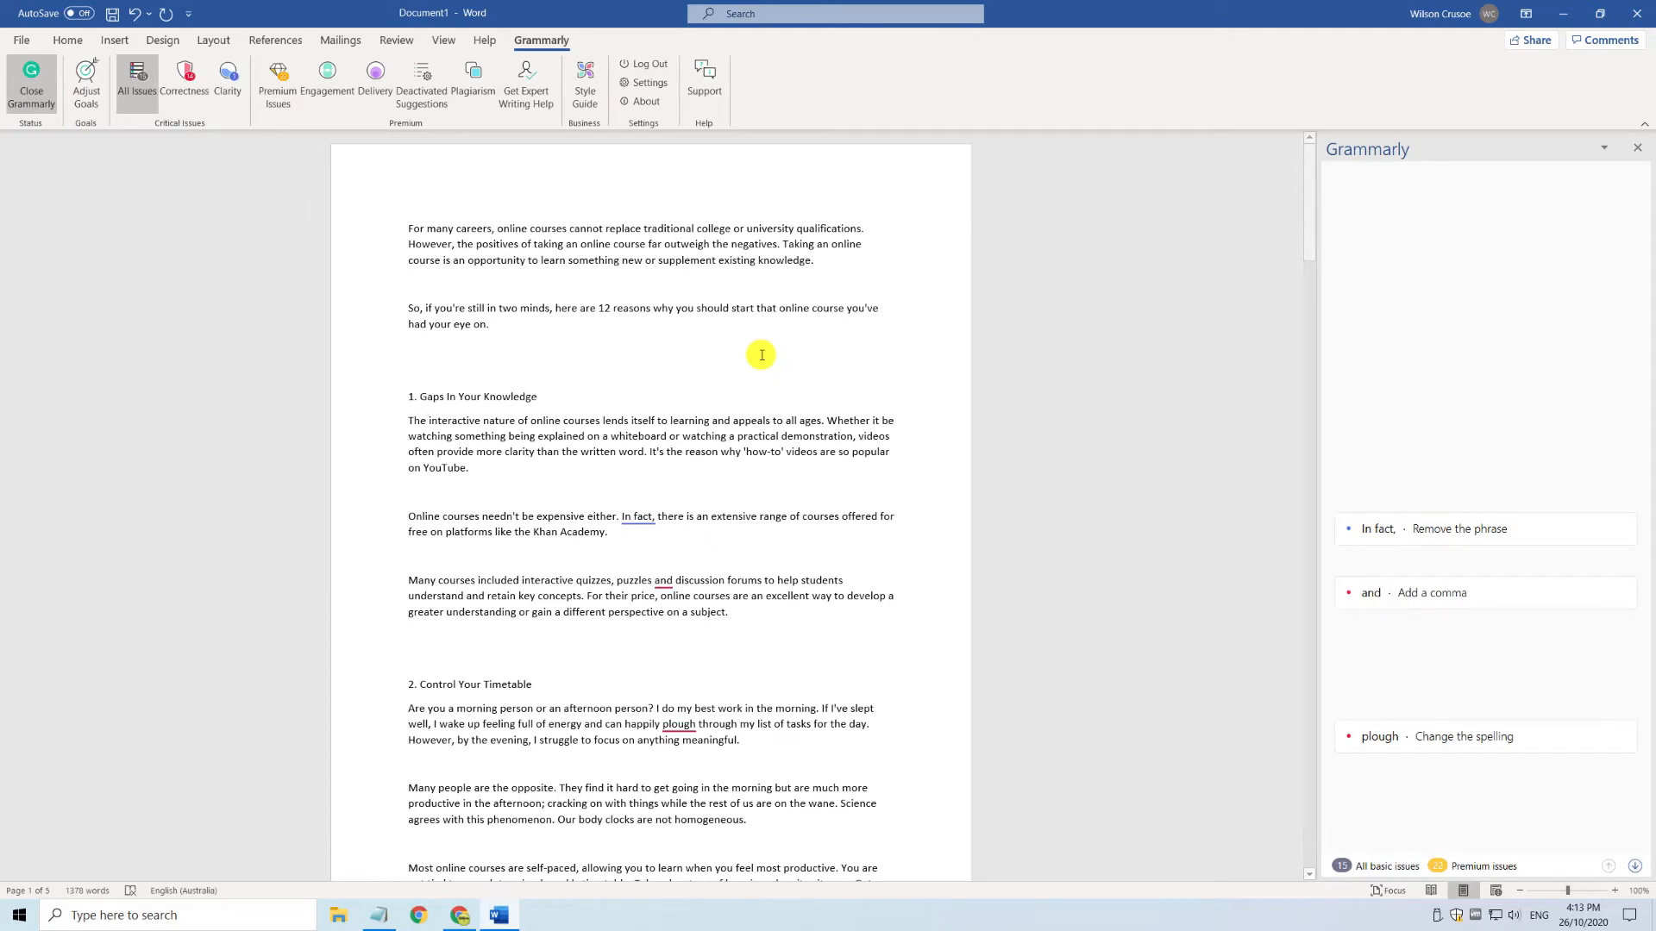
pyautogui.click(1378, 528)
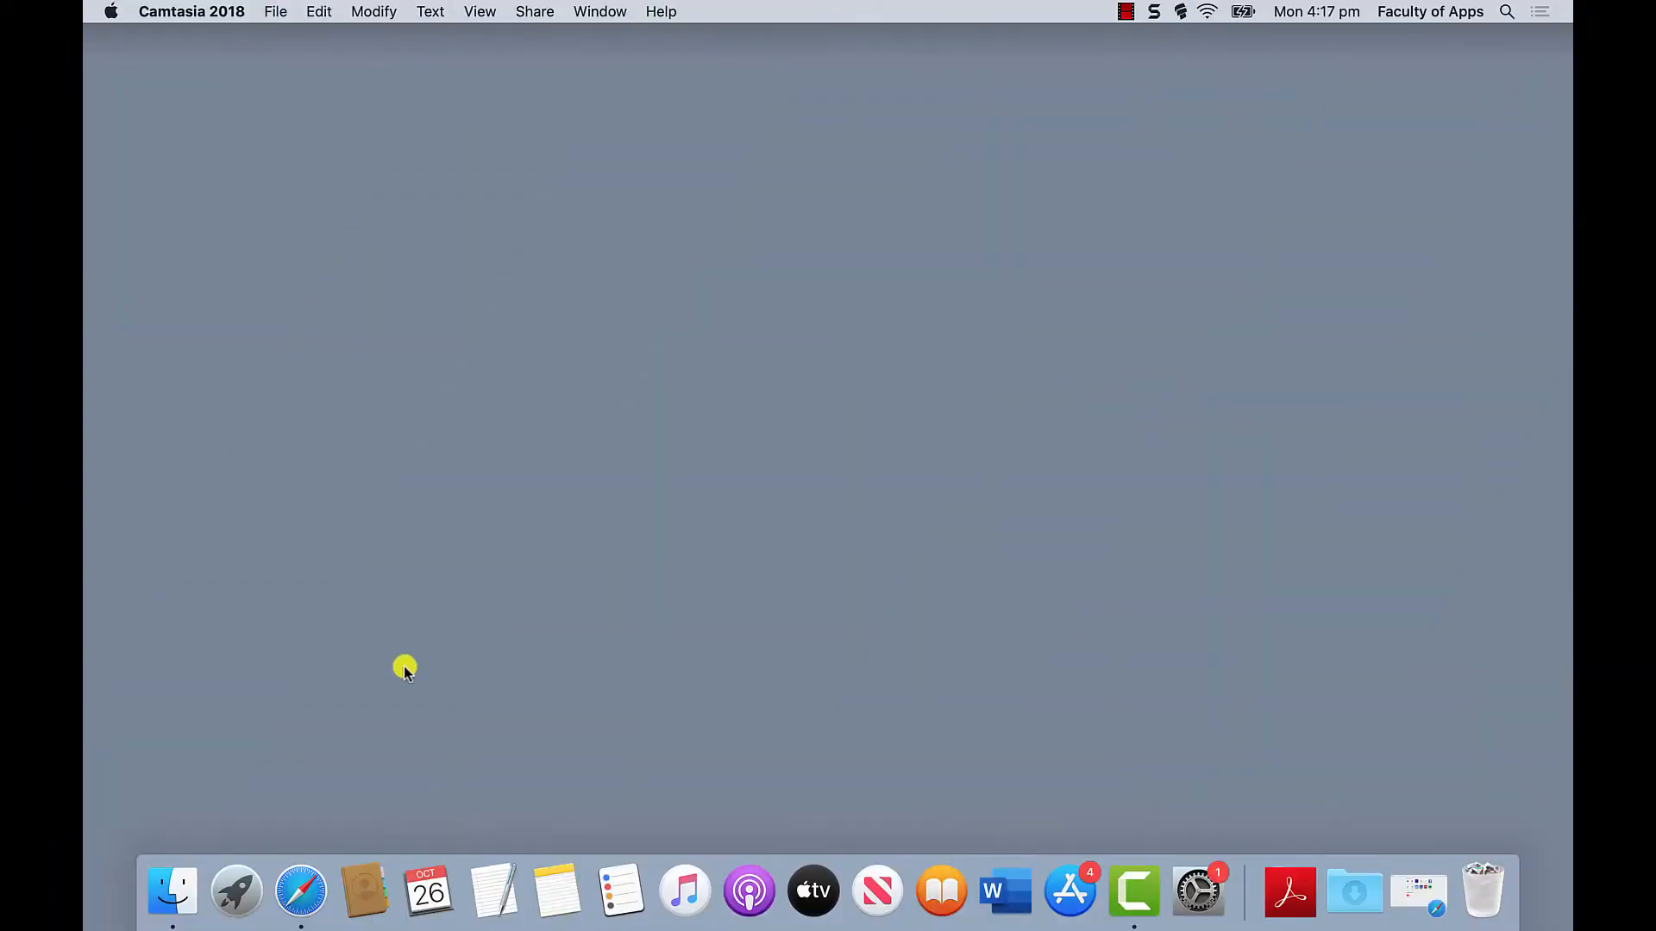
# In Safari, open Grammarly's Apps page and choose Microsoft Word, Get it for Mac.
pyautogui.click(301, 890)
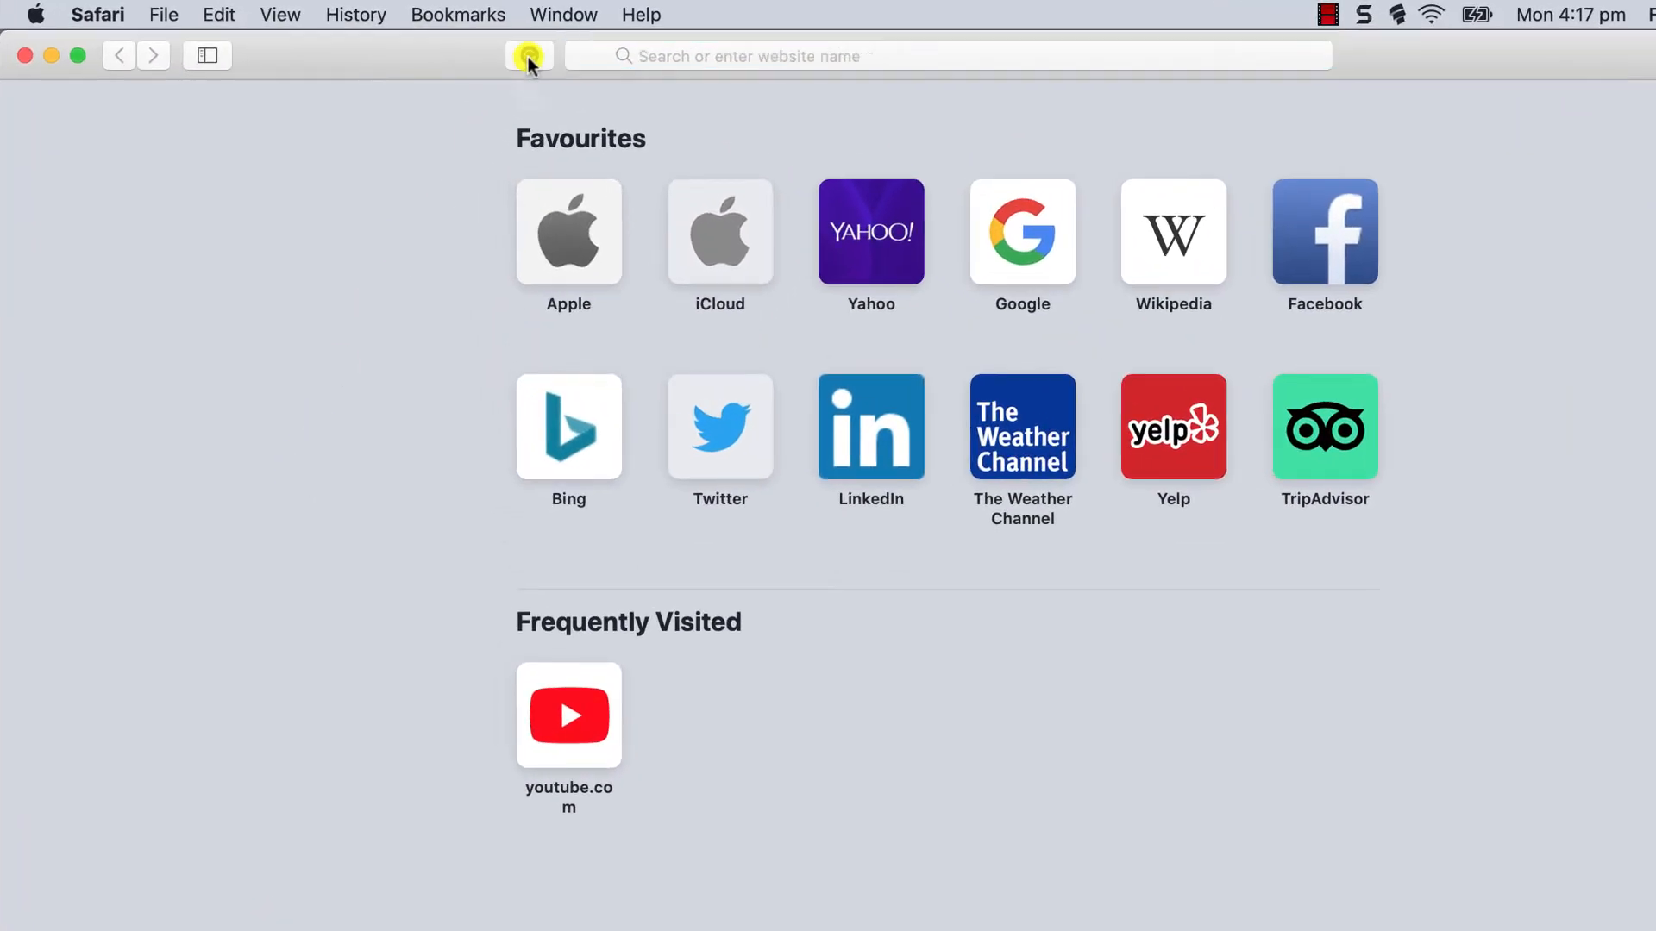
pyautogui.click(529, 56)
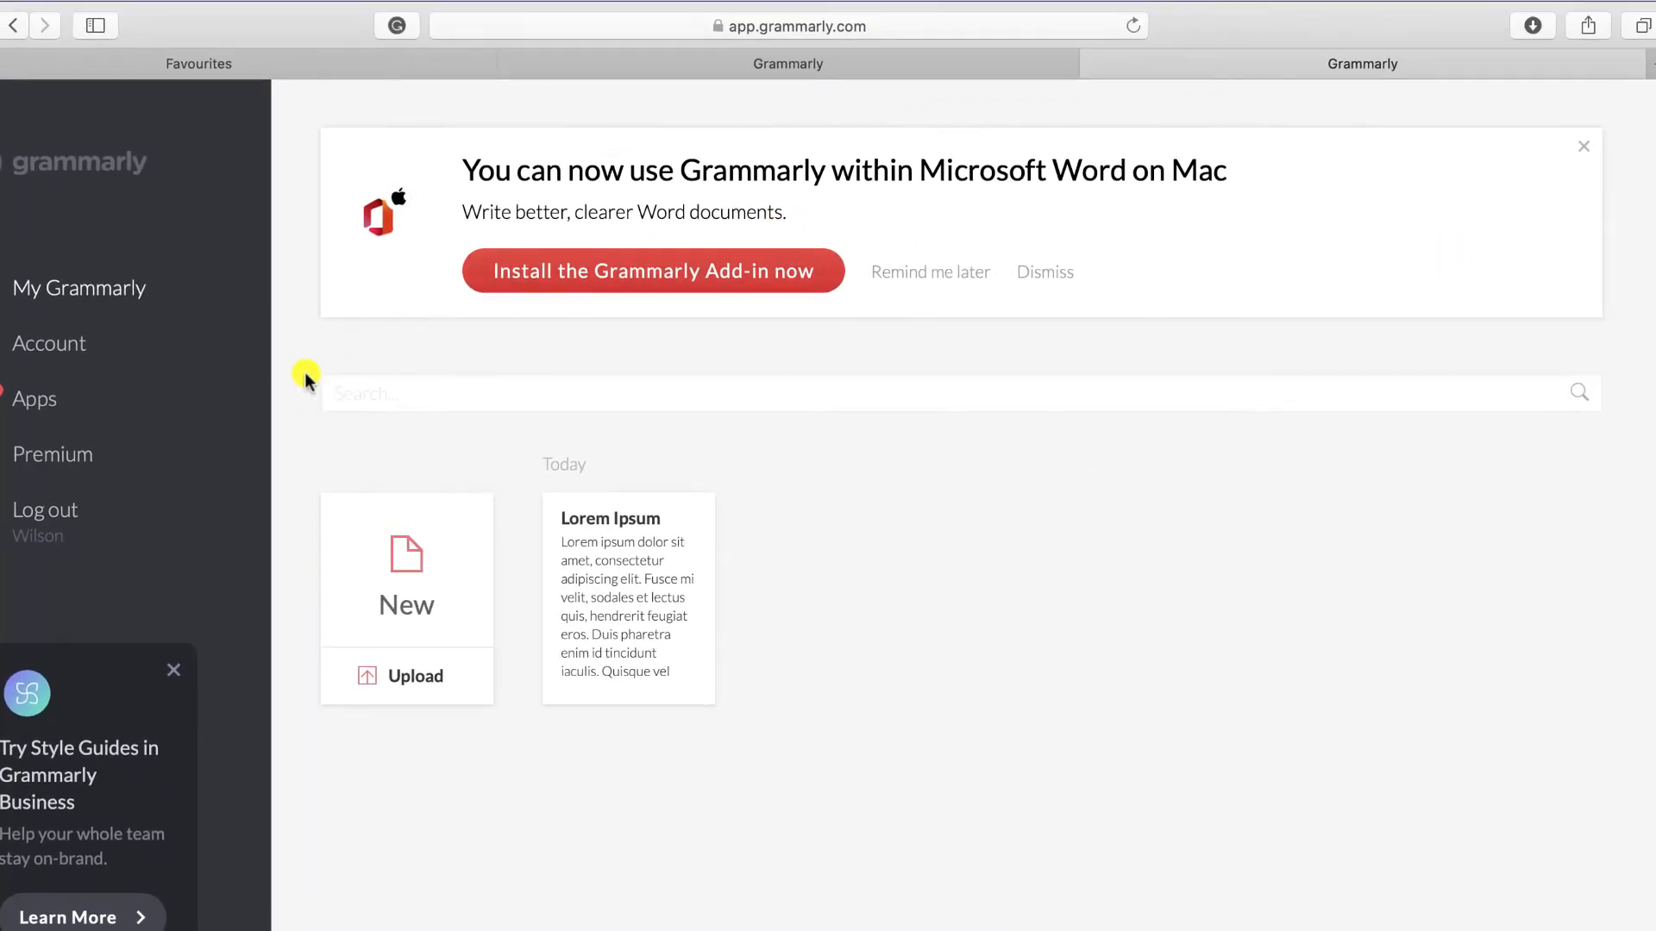
pyautogui.click(35, 399)
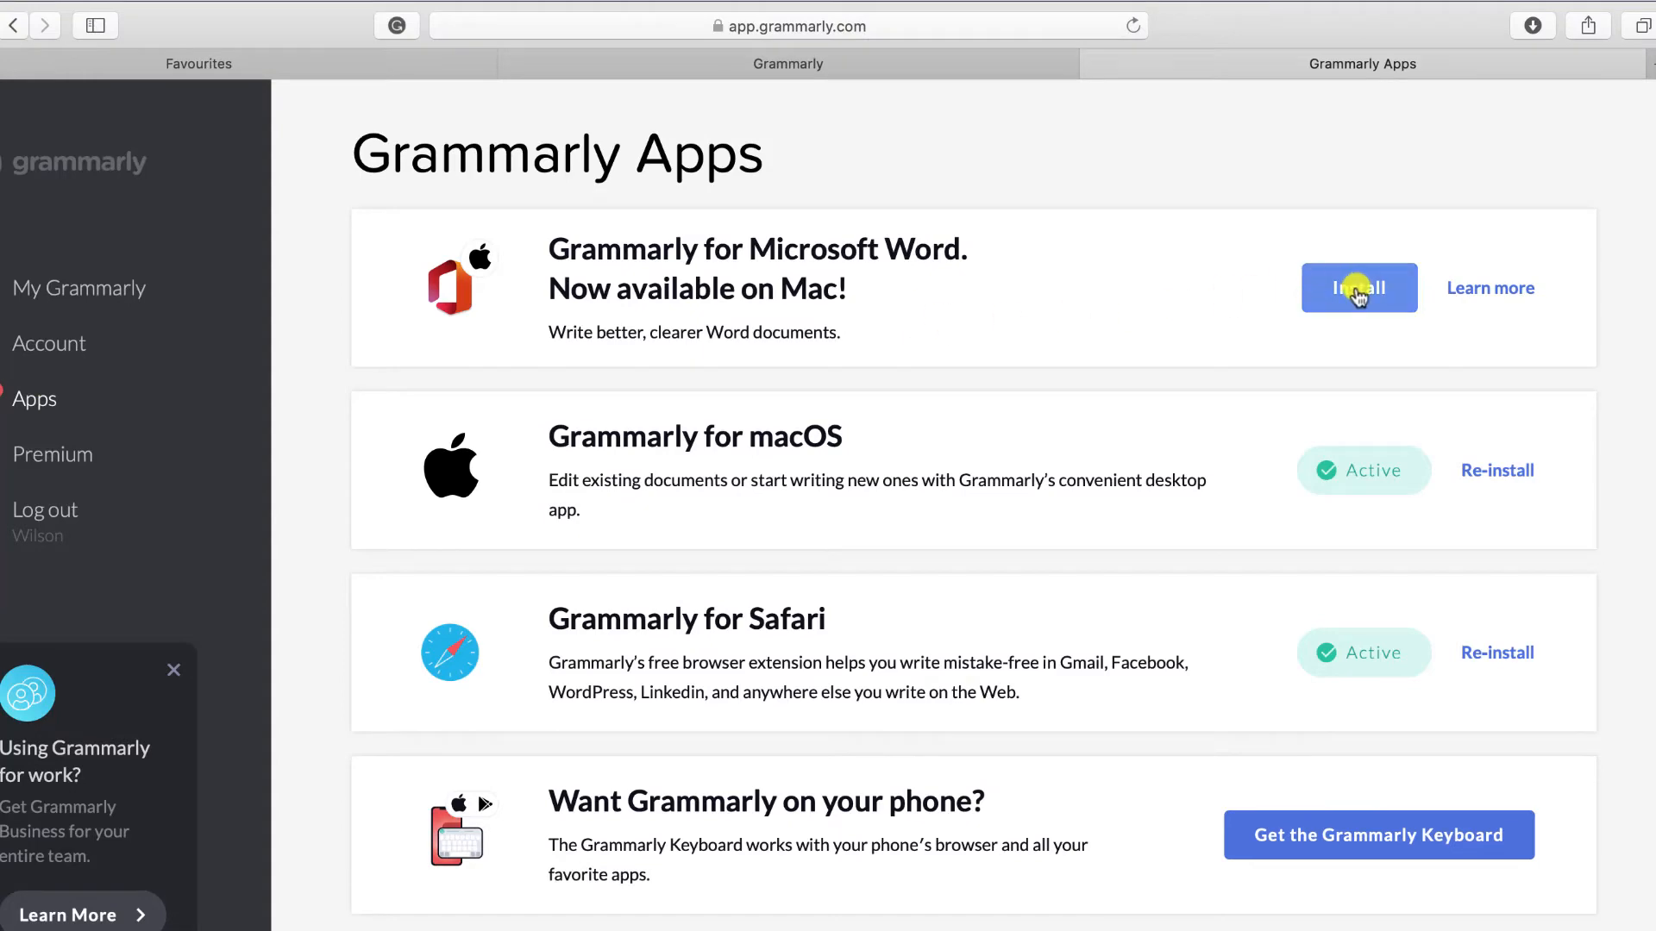
pyautogui.click(1359, 287)
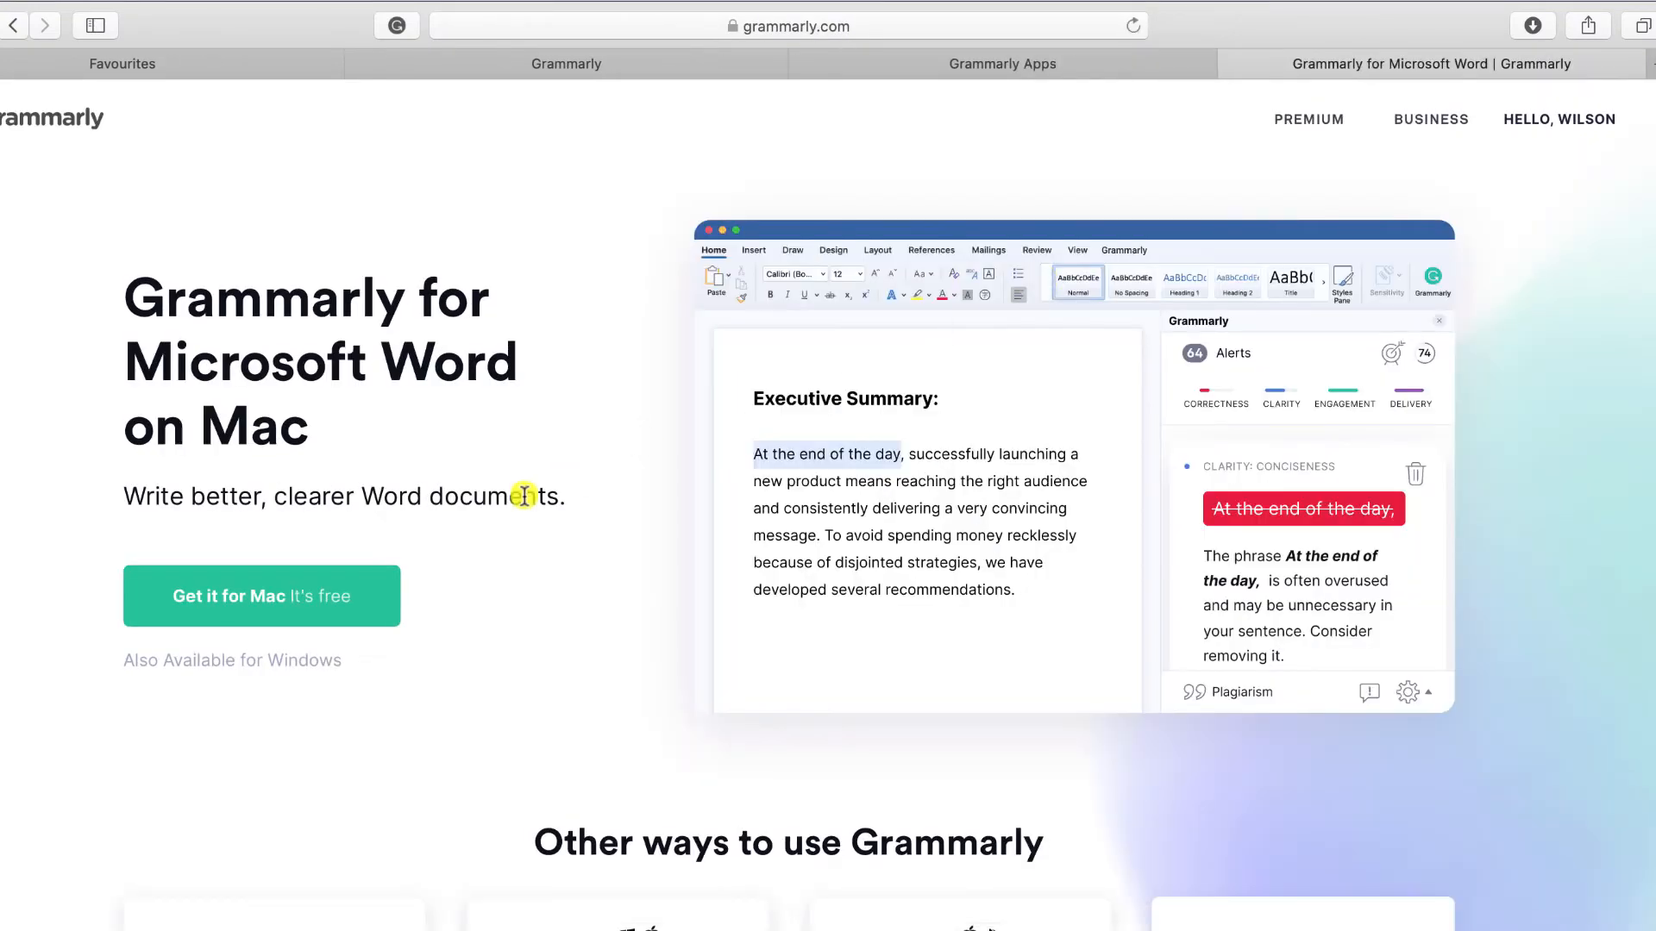
pyautogui.click(260, 596)
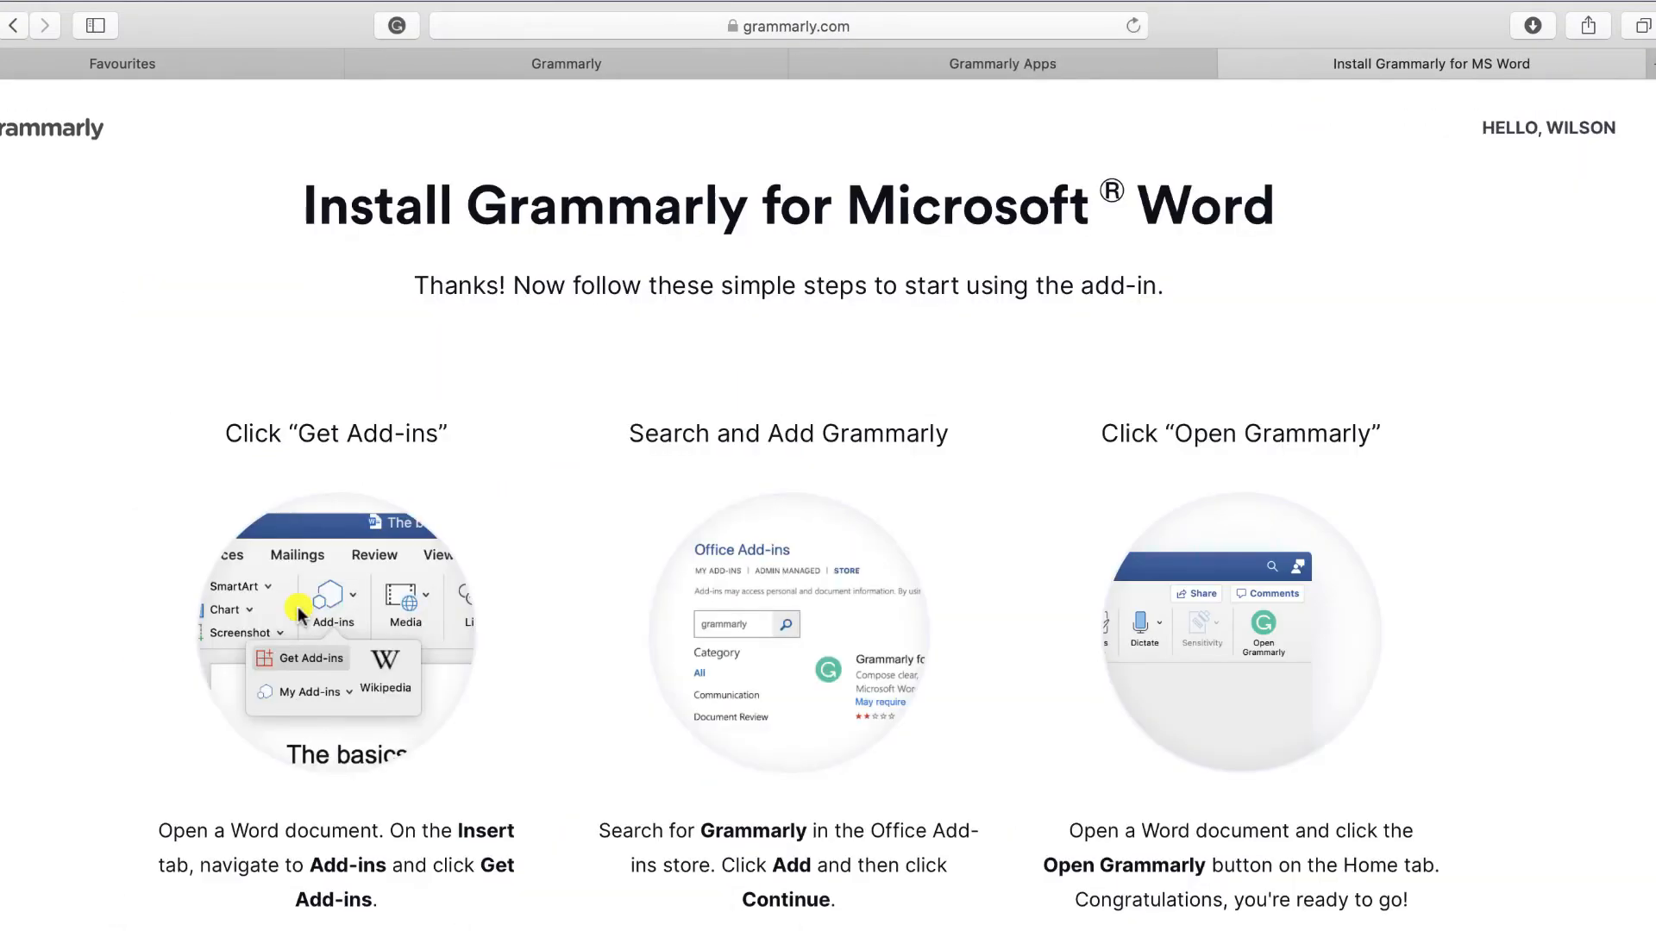
pyautogui.moveTo(608, 470)
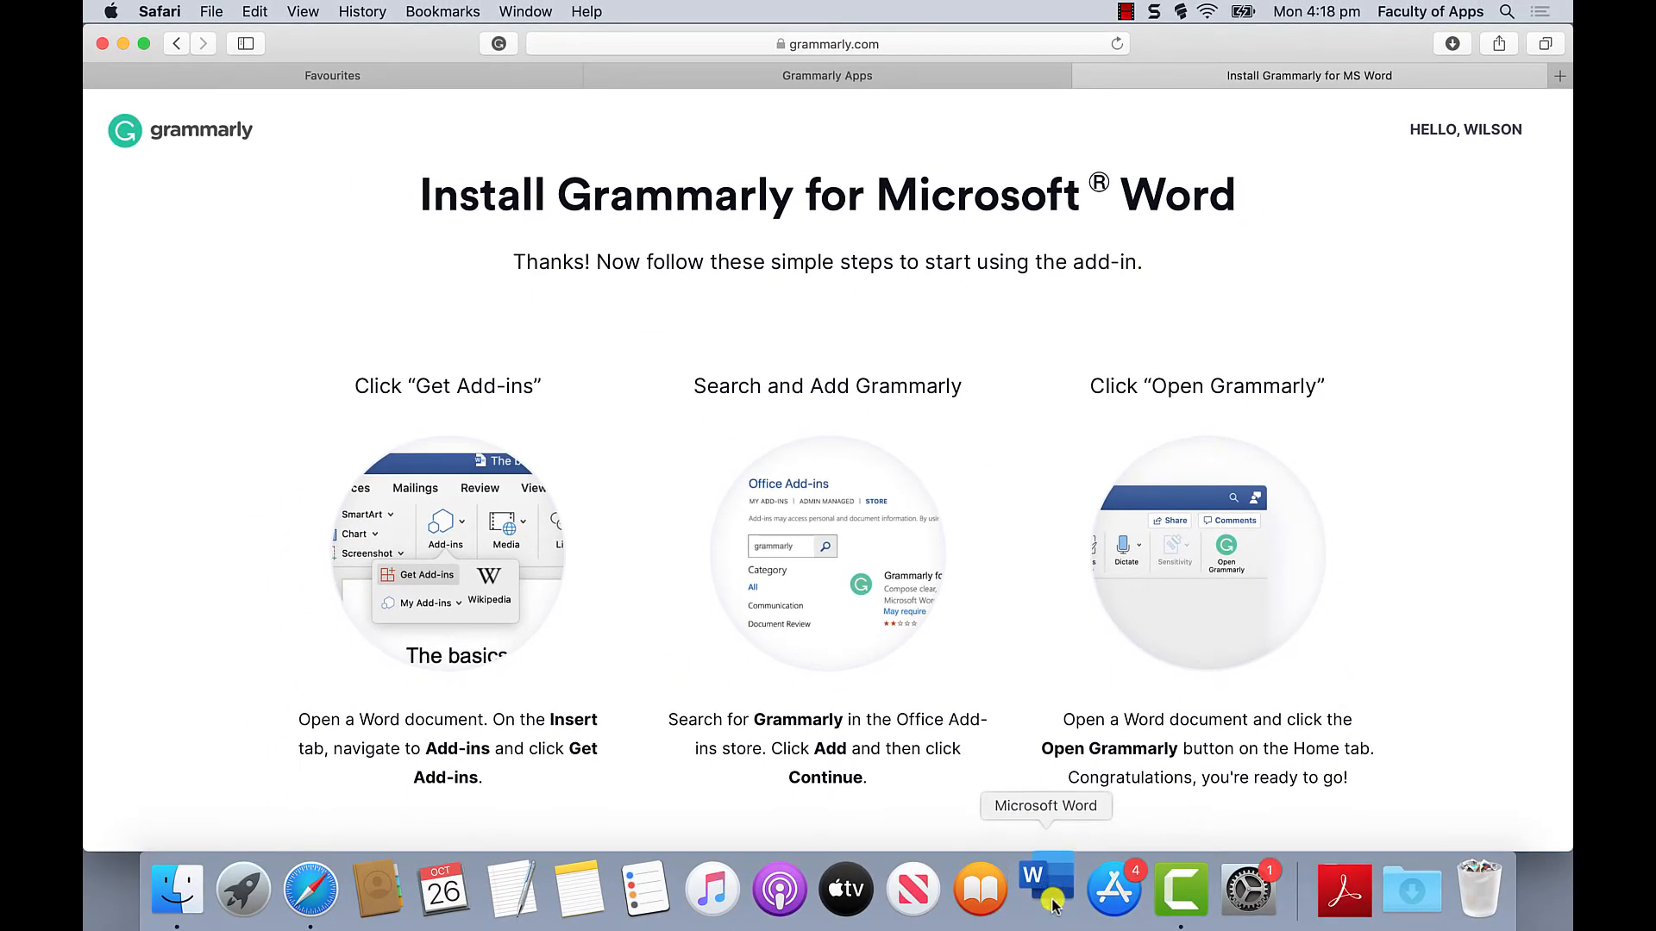
# Launch Word and add Grammarly for Microsoft Word from Insert > Add-ins, accepting the terms.
pyautogui.click(1045, 883)
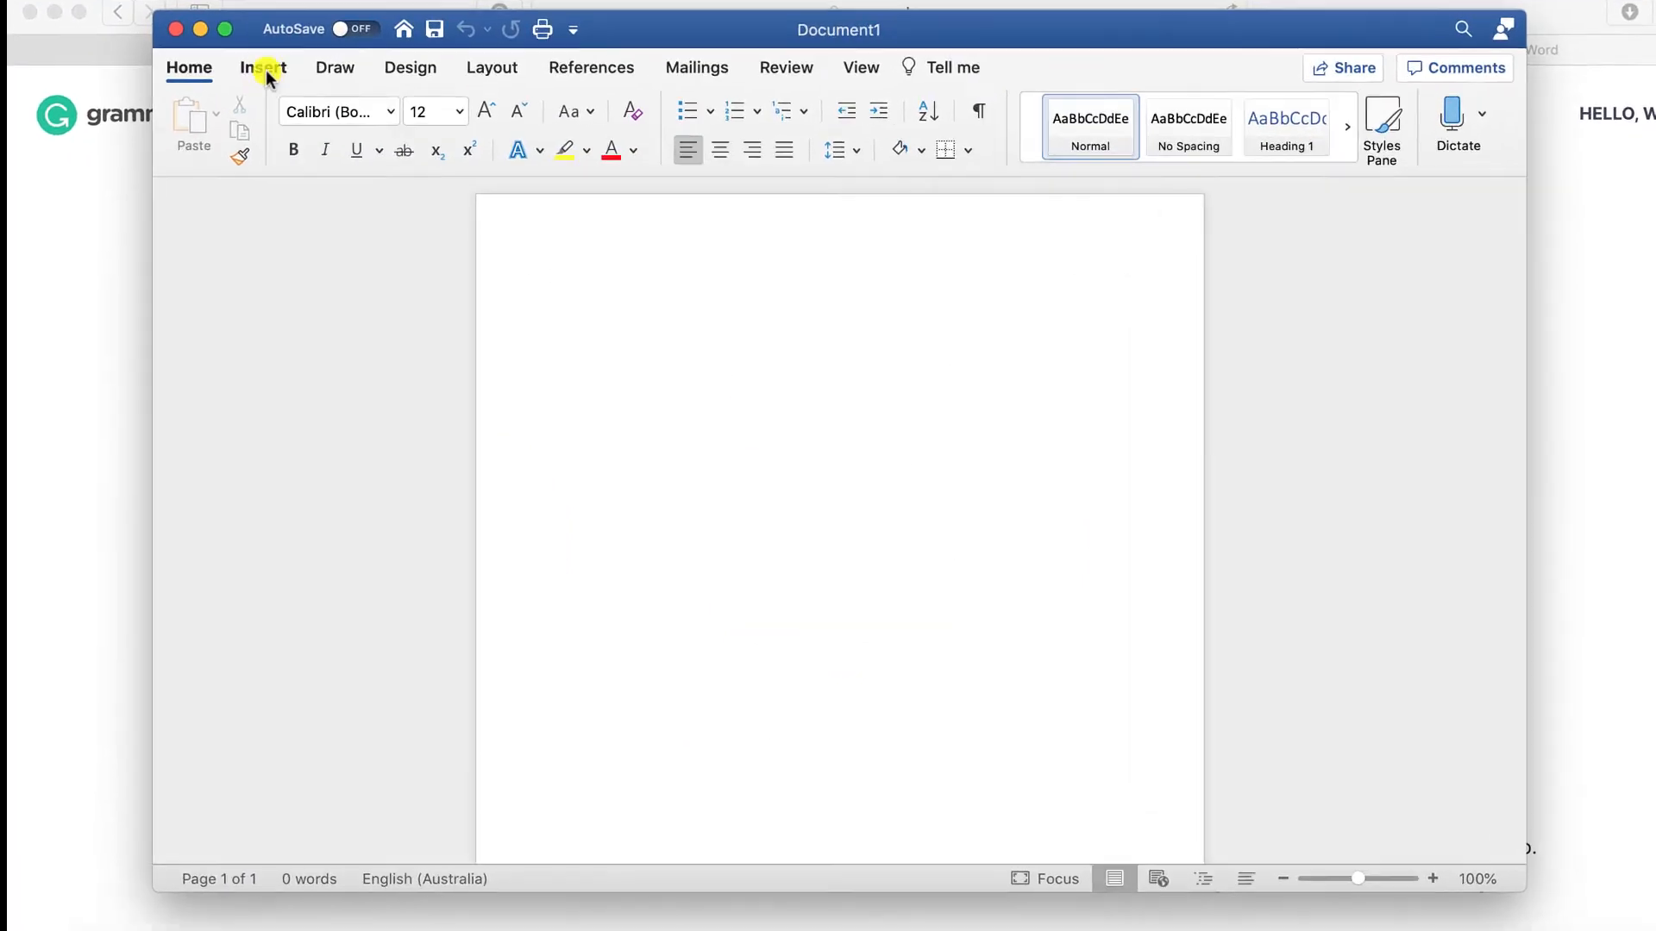
pyautogui.click(263, 68)
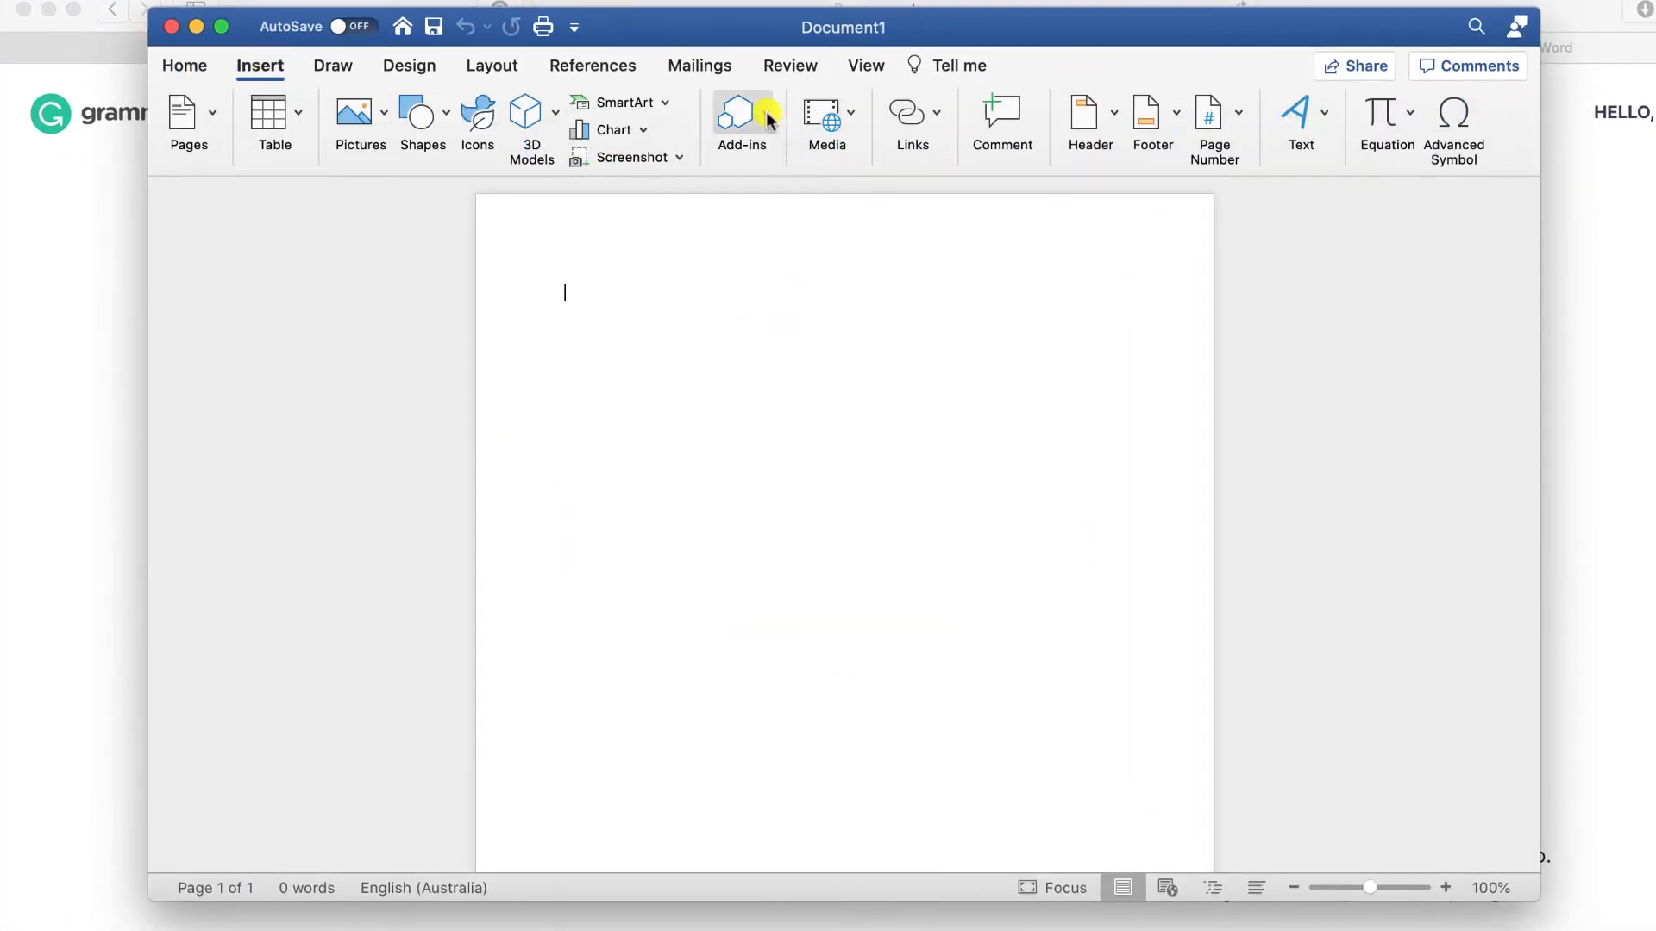
pyautogui.click(740, 116)
pyautogui.write('Grammarly')
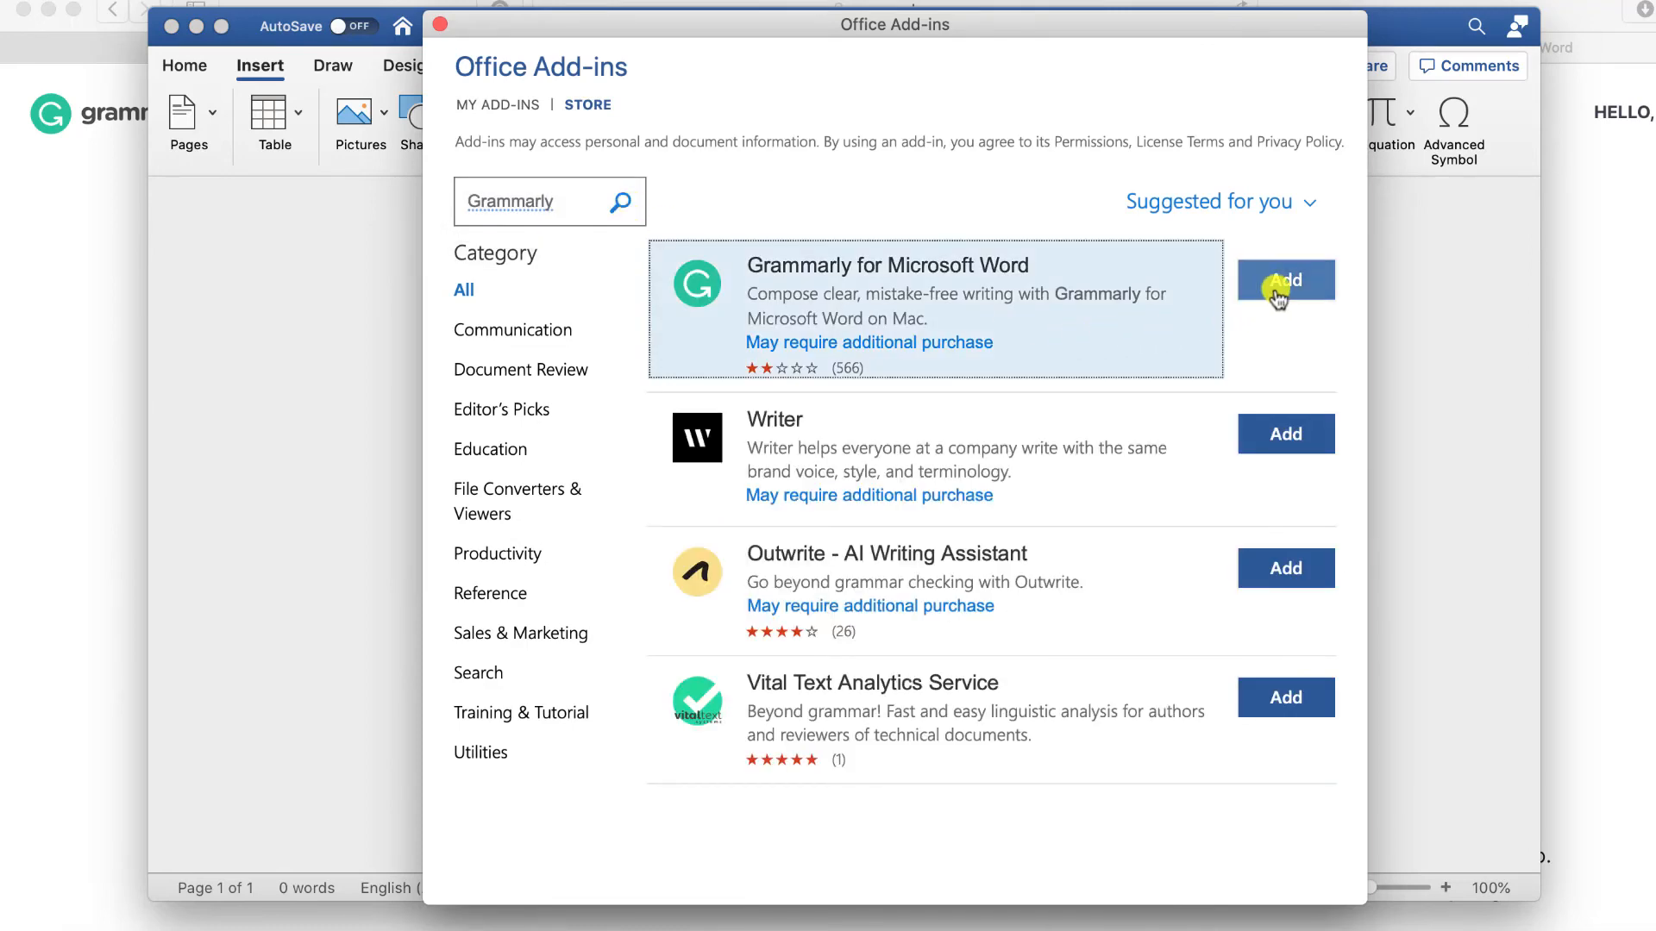
pyautogui.click(1284, 280)
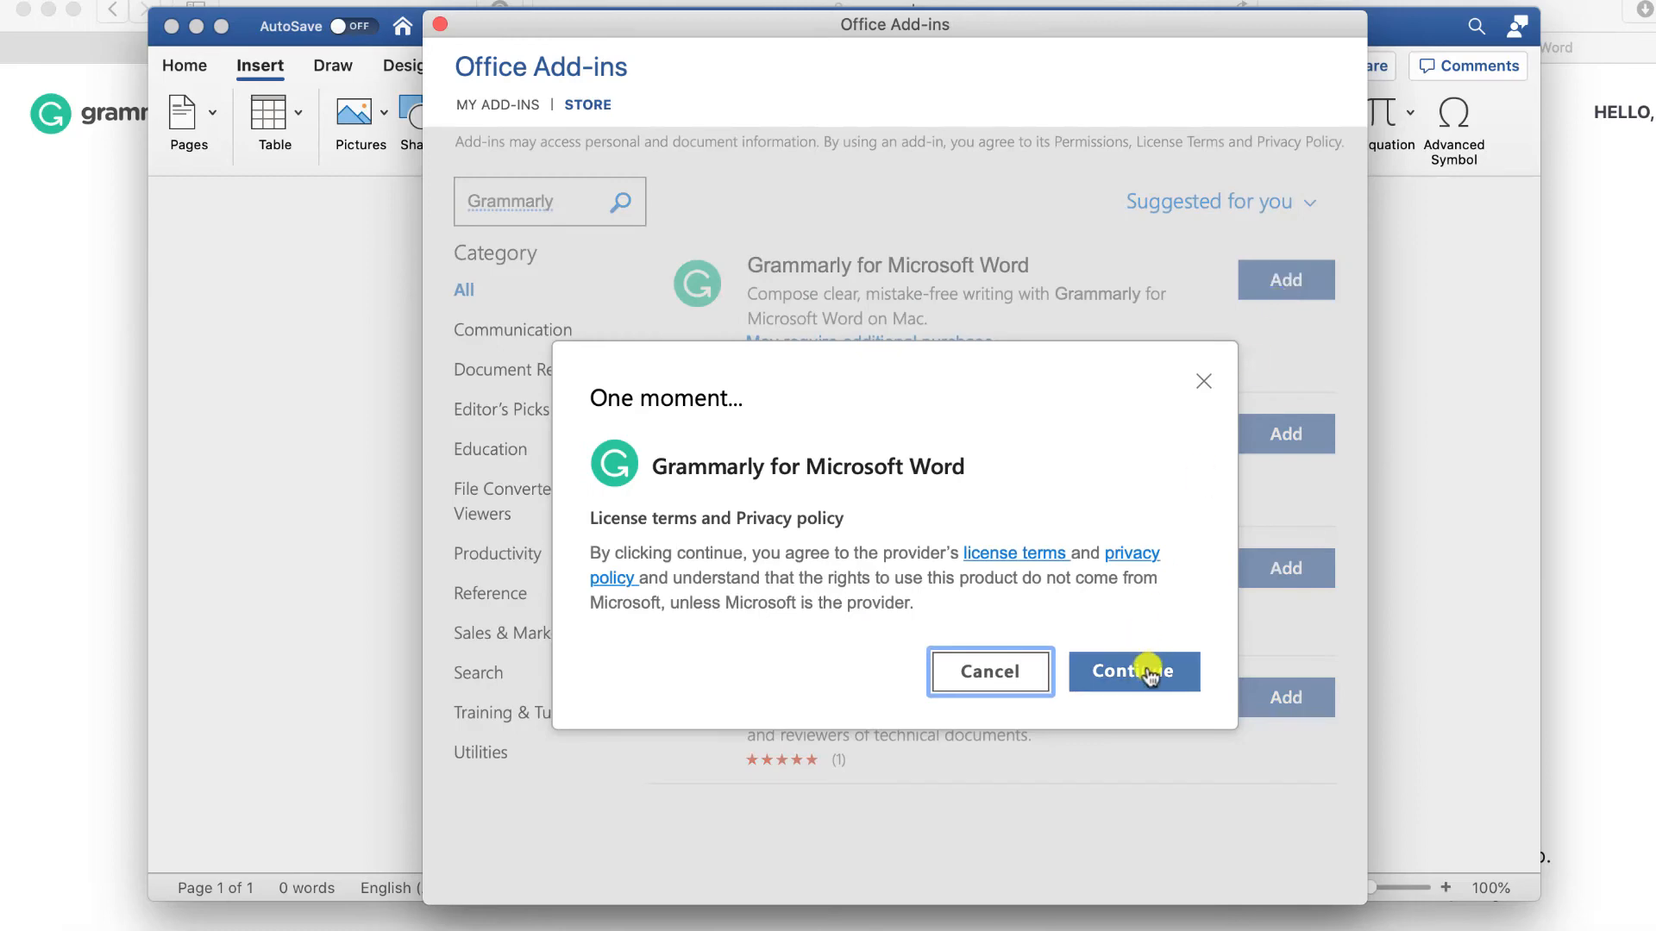
pyautogui.click(1133, 672)
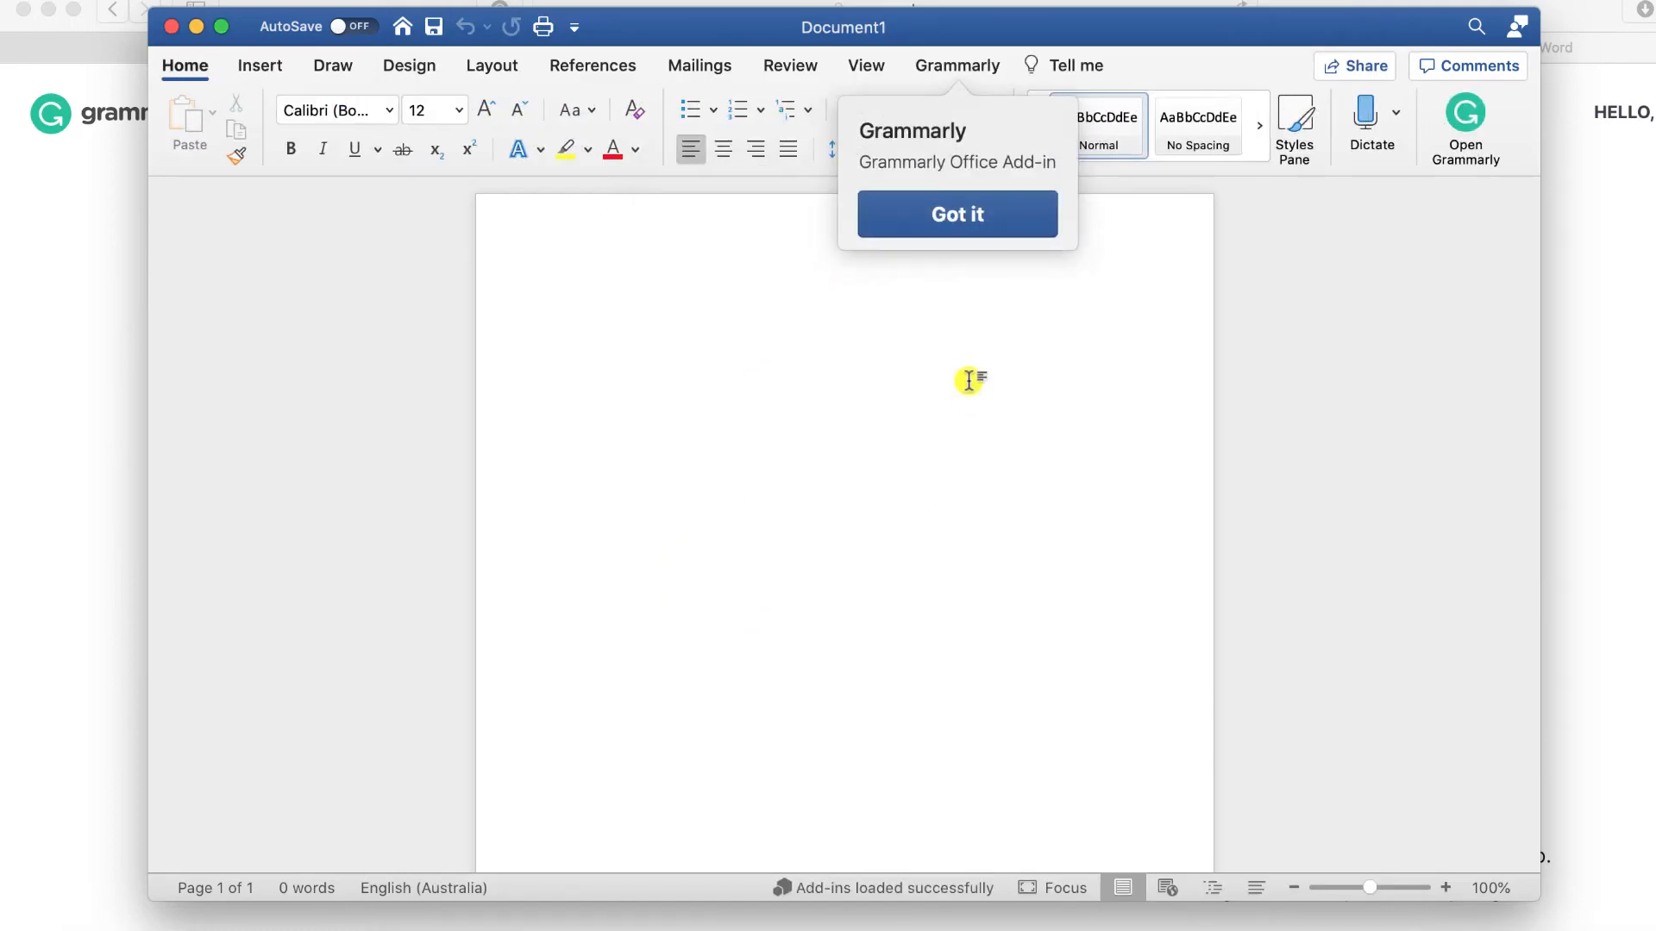
pyautogui.click(955, 215)
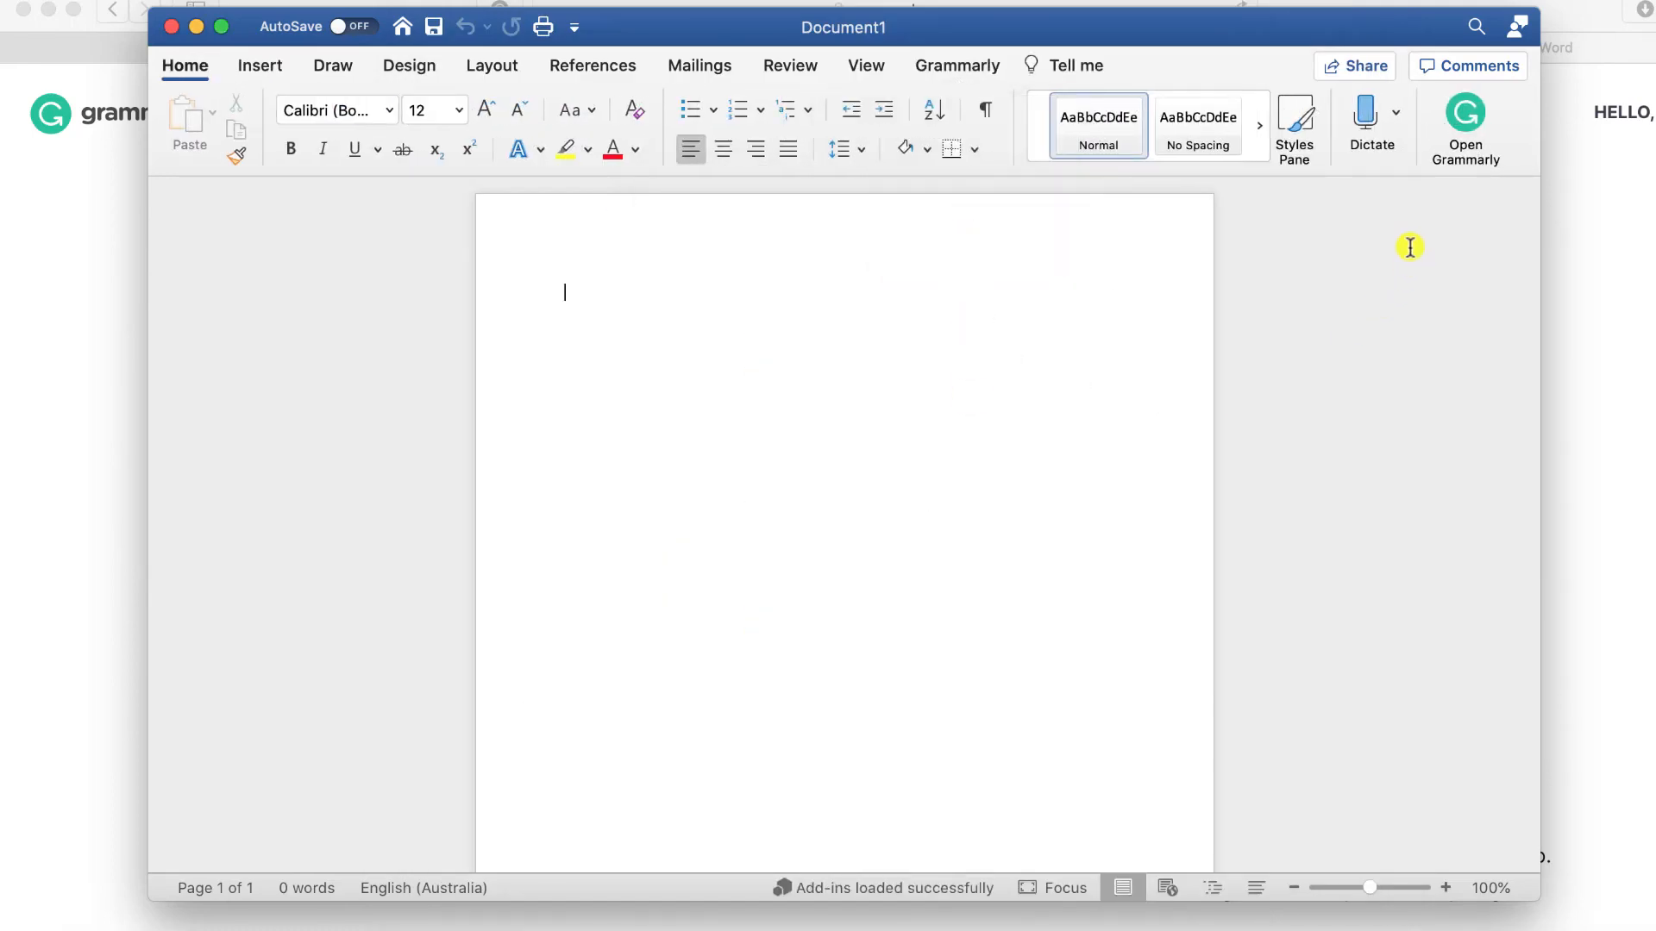
# Sign in through the Grammarly sidebar and apply the suggestion removing 'In fact'.
pyautogui.click(1464, 121)
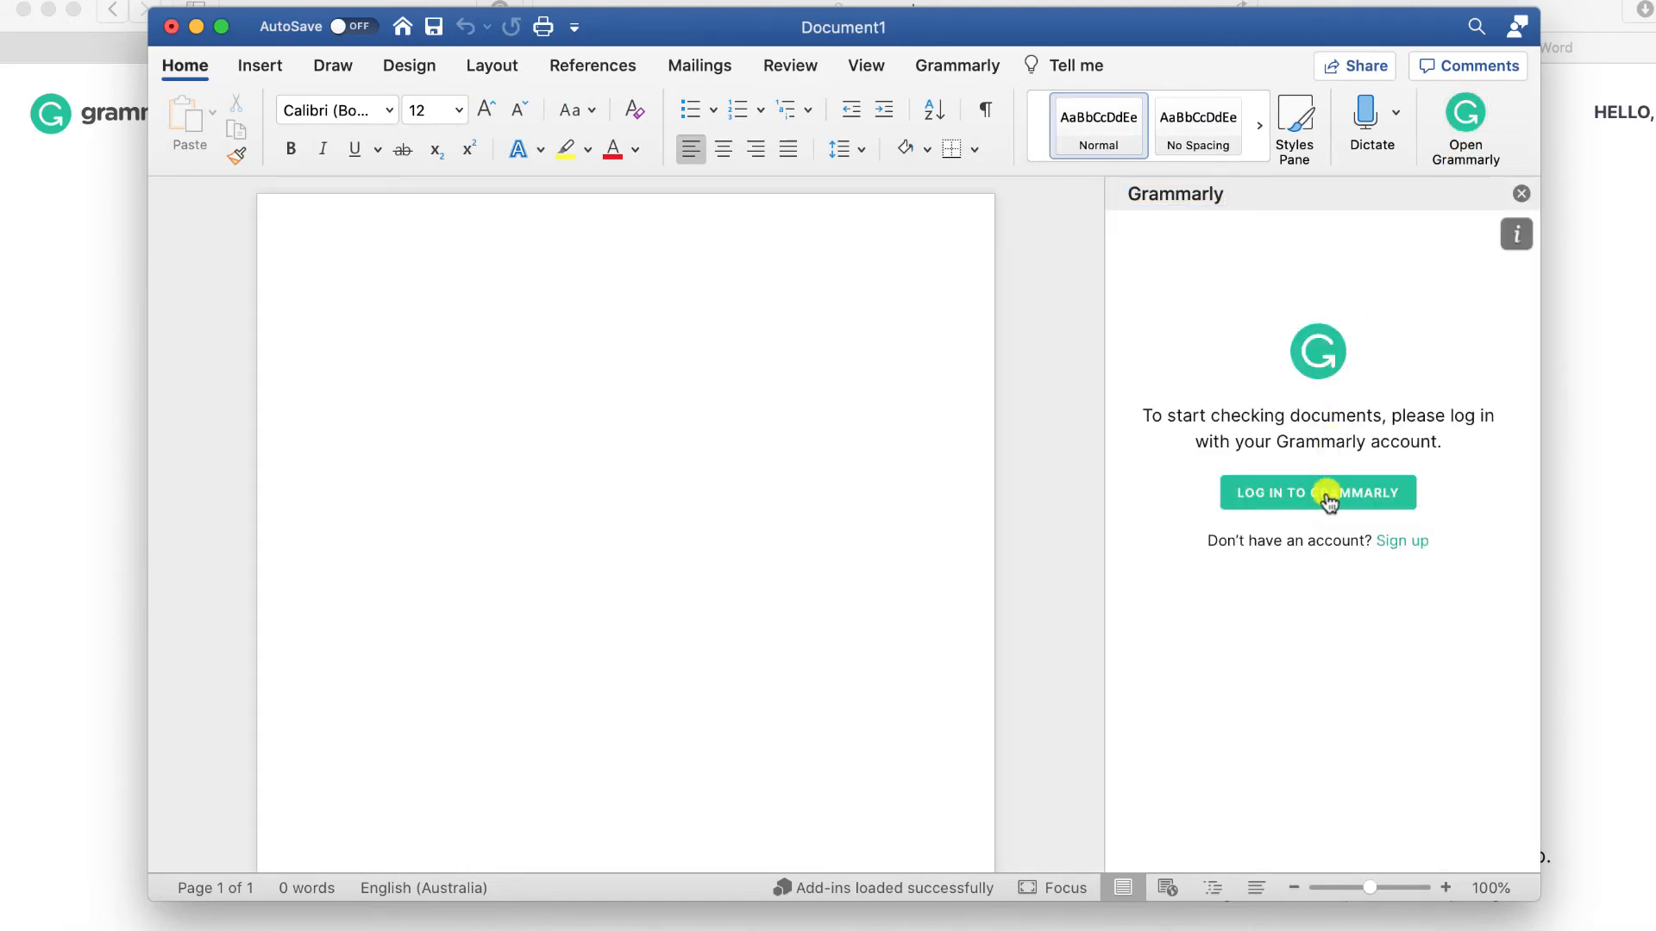
pyautogui.click(1317, 492)
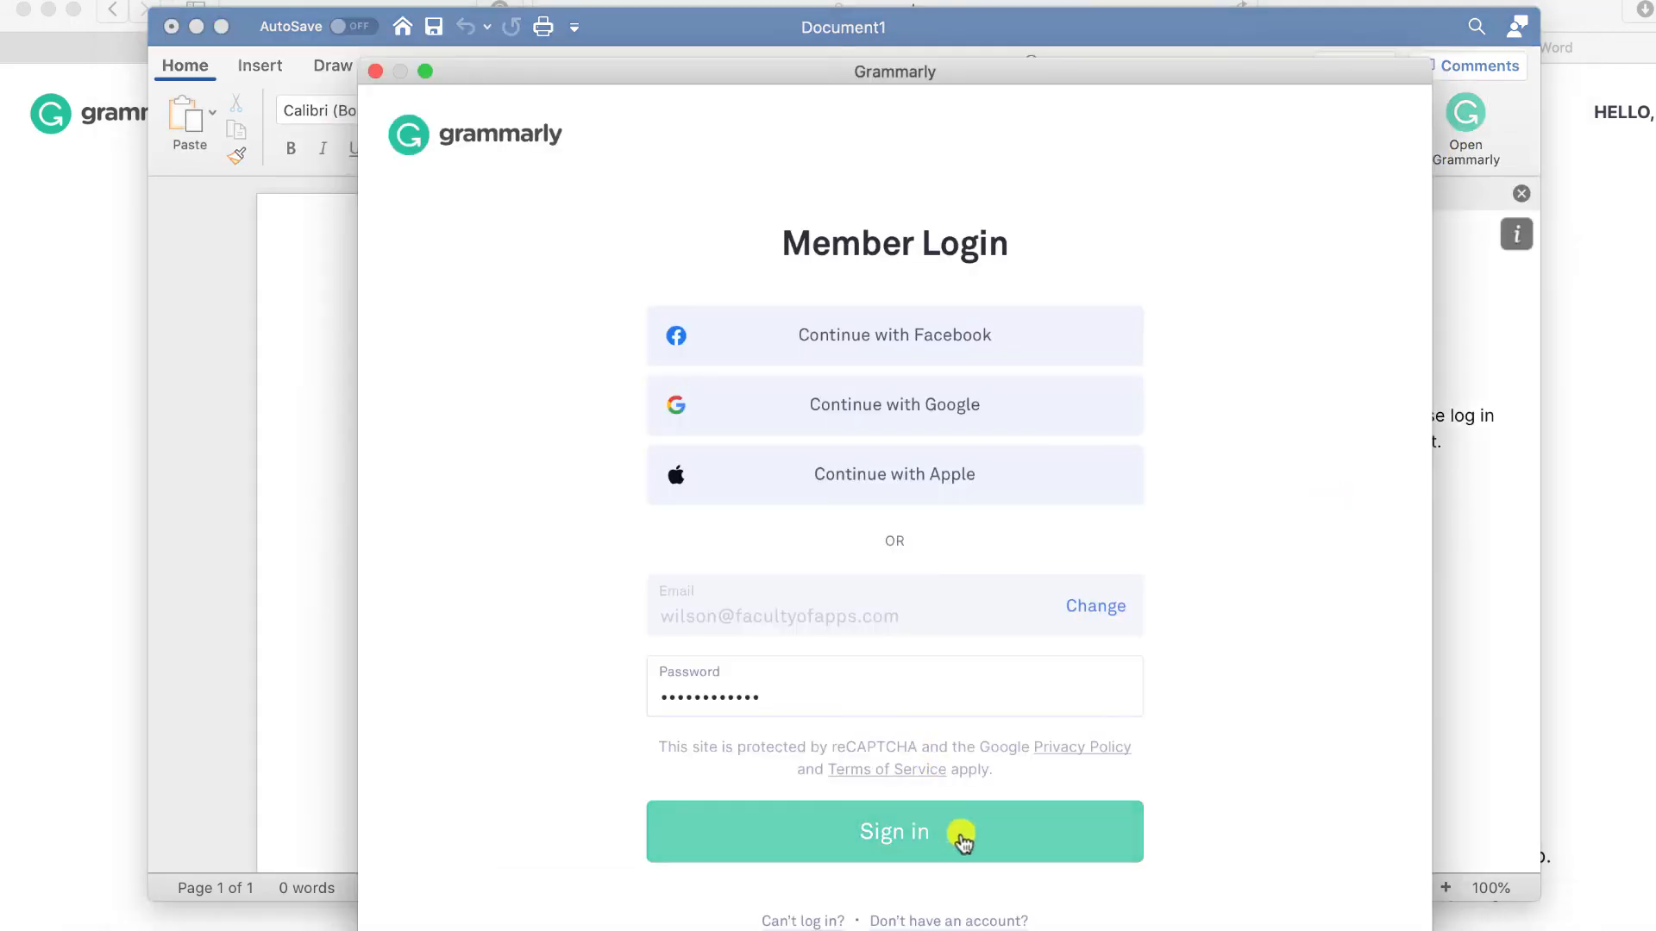
pyautogui.click(893, 832)
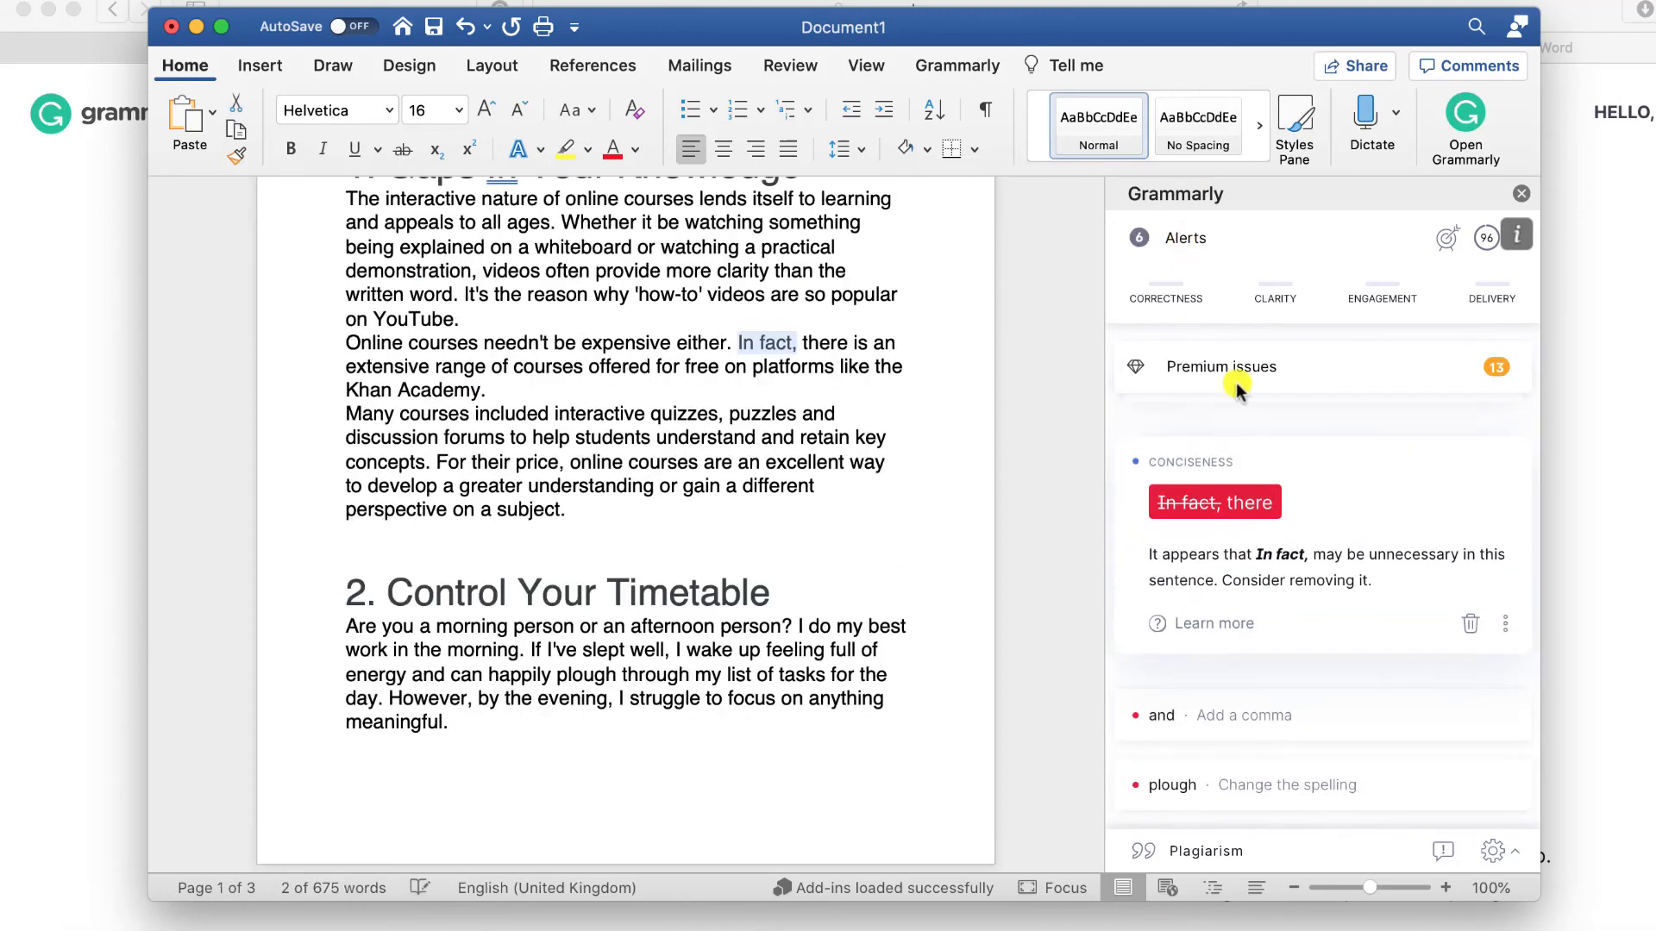
pyautogui.click(1213, 501)
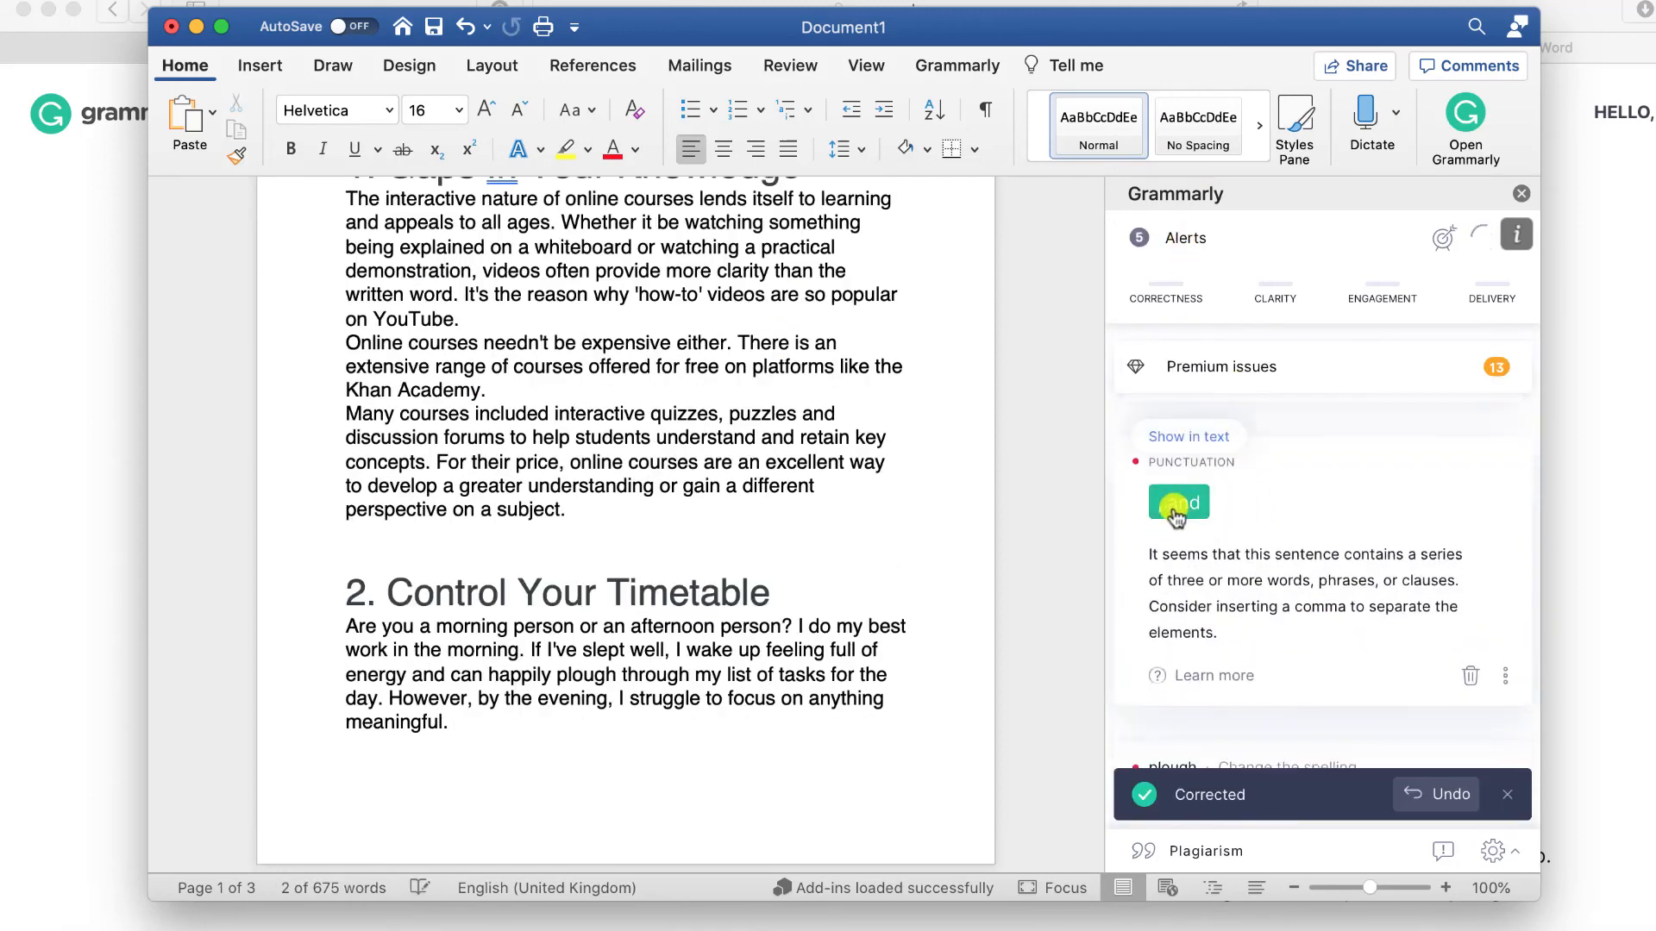